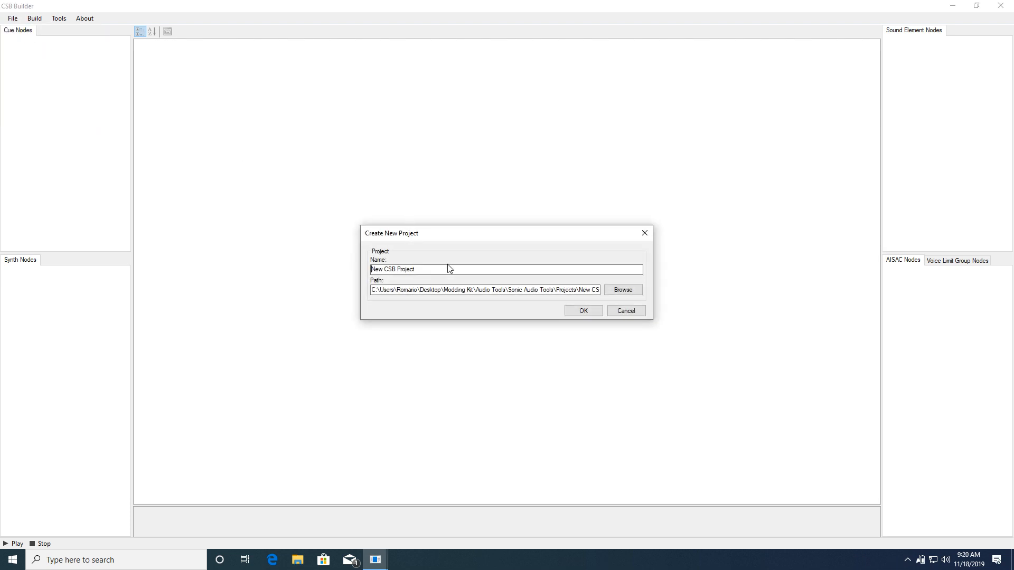
Step: Create the new Chemical_Shit project and add a sound element under the BGM folder
{"action": "left_click", "coordinate": [582, 310]}
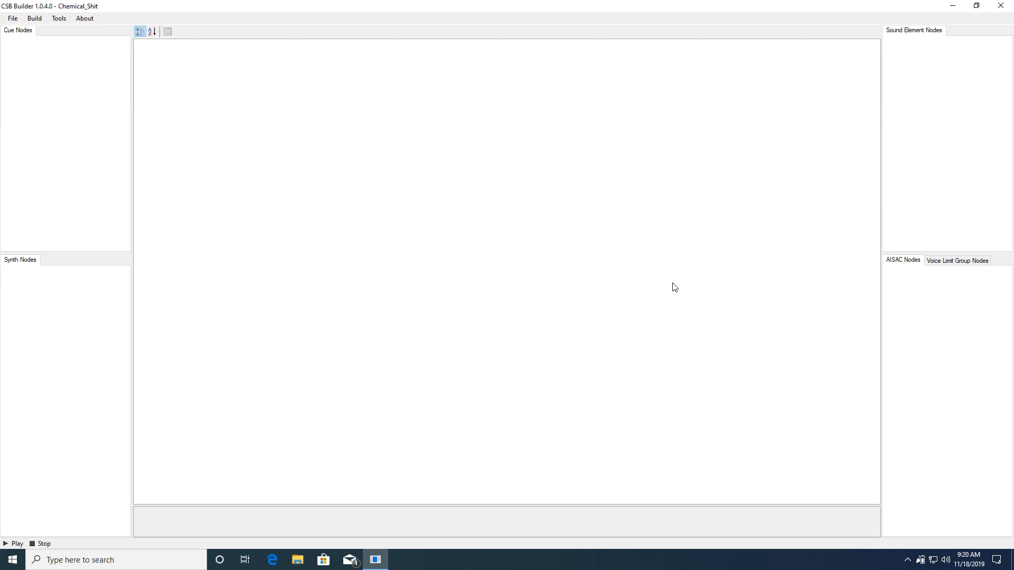
{"action": "right_click", "coordinate": [915, 41]}
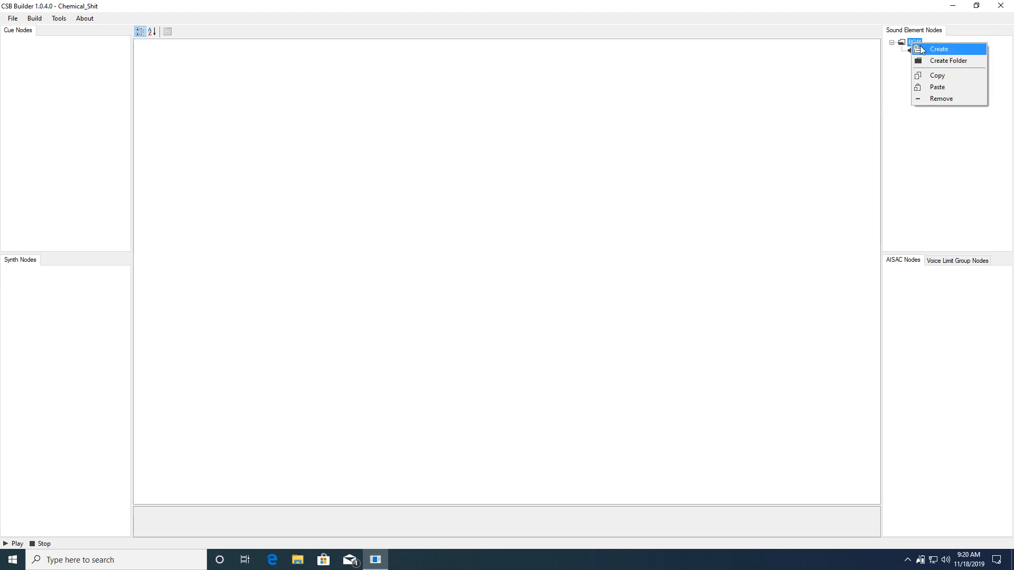
{"action": "left_click", "coordinate": [939, 48]}
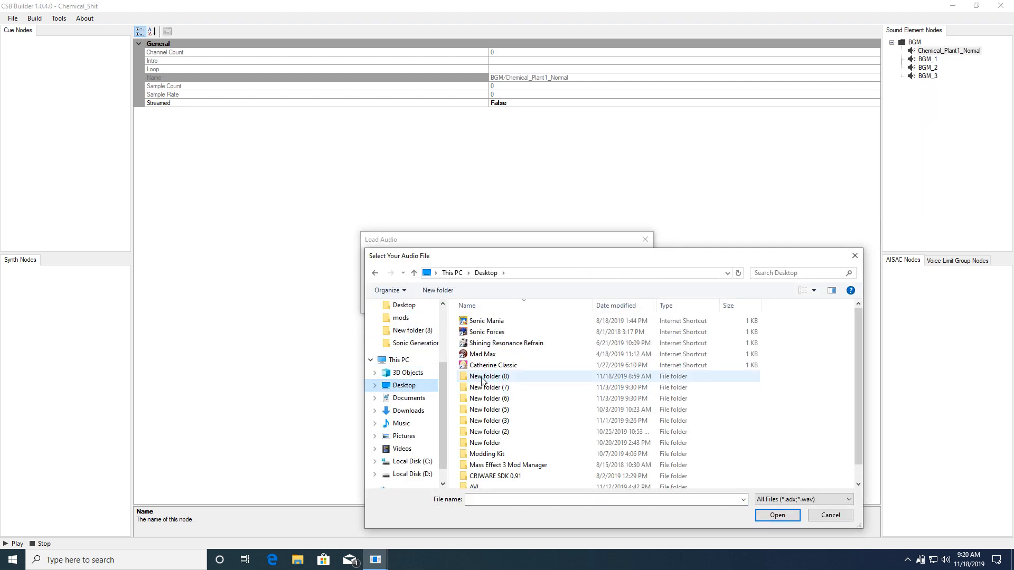
Step: Attach the intro and loop audio files to the Chemical_Plant1_Boost element
{"action": "left_click", "coordinate": [776, 515]}
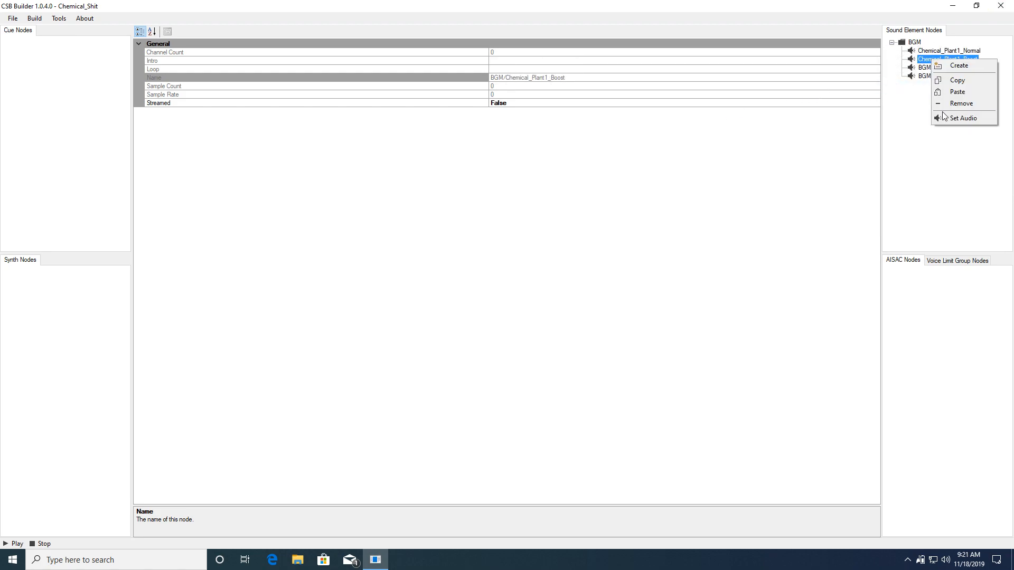
{"action": "left_click", "coordinate": [963, 117]}
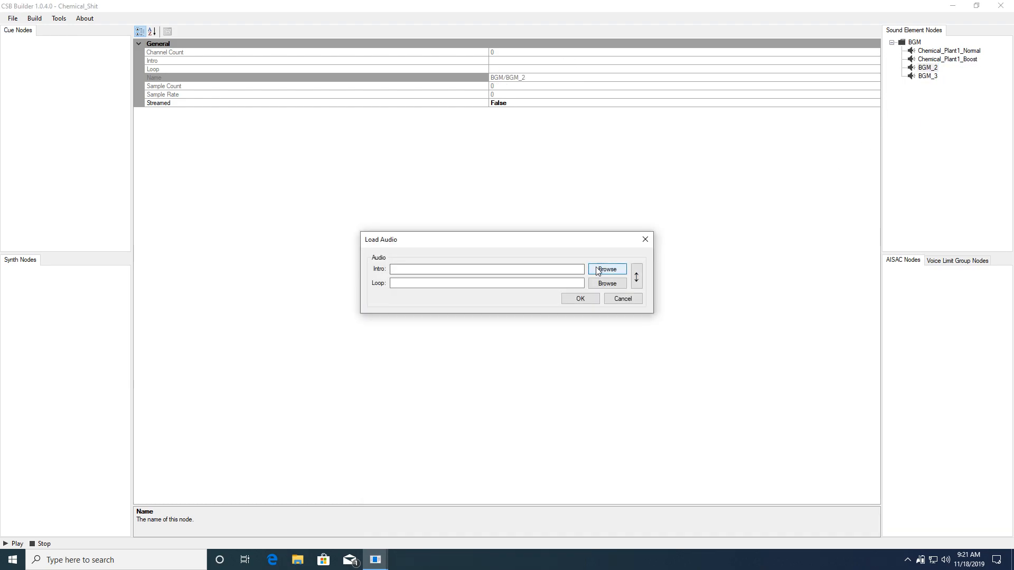
{"action": "right_click", "coordinate": [948, 59]}
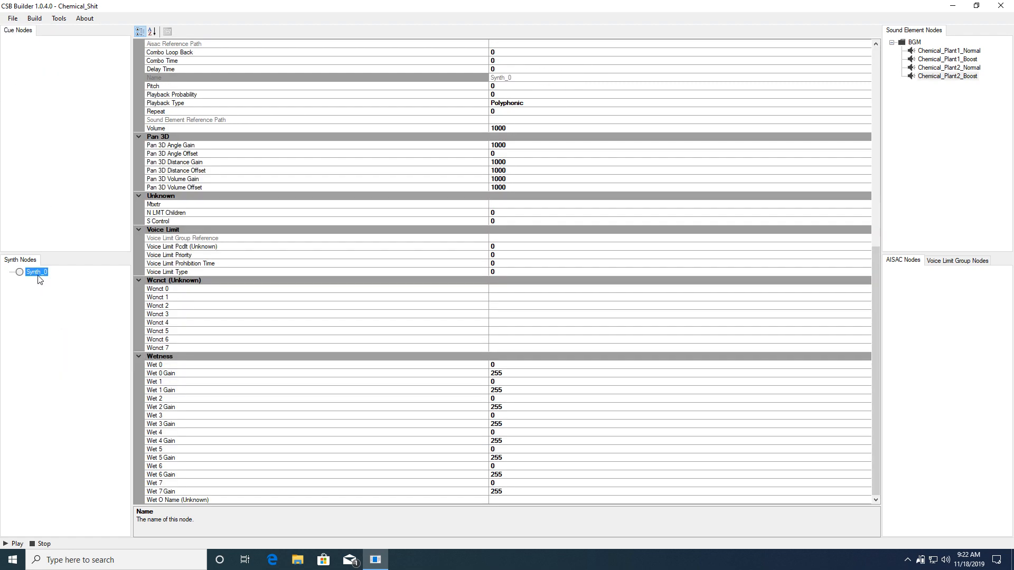
Step: Build the Chemical_Plant1 synth with Normal and Chemical_Plant1_Boost sounds
{"action": "right_click", "coordinate": [36, 271]}
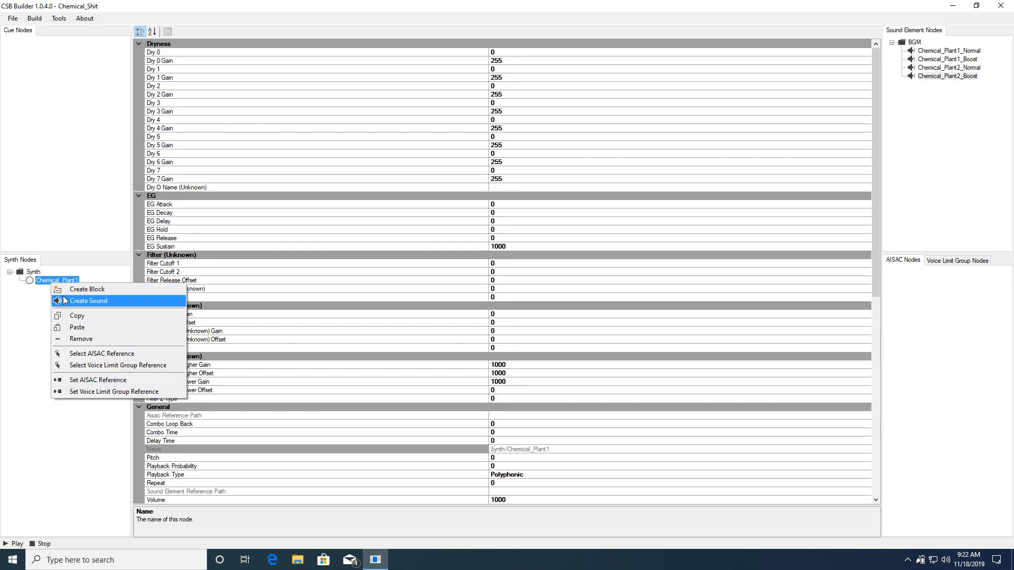
{"action": "left_click", "coordinate": [87, 301]}
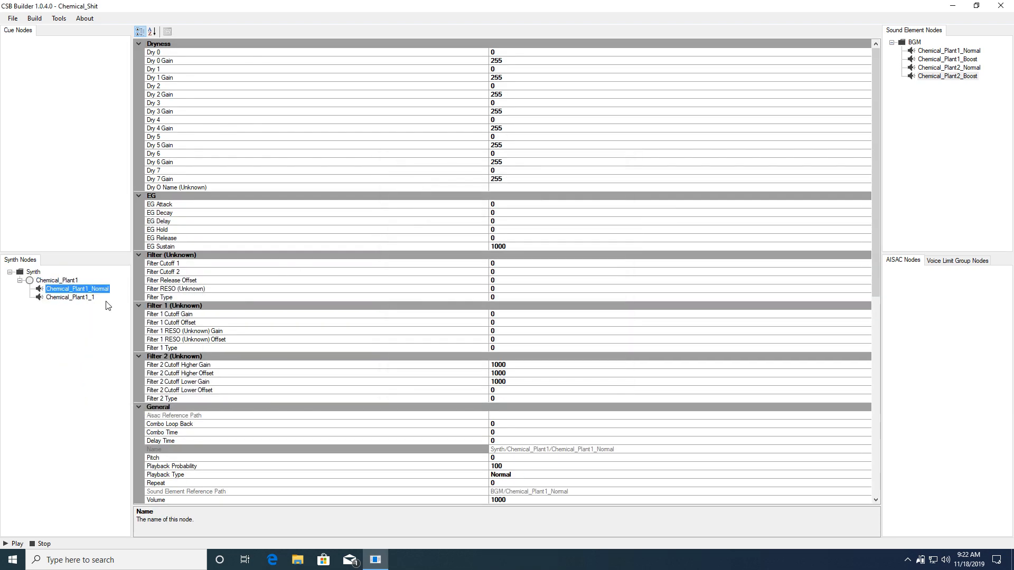
{"action": "left_click", "coordinate": [57, 279]}
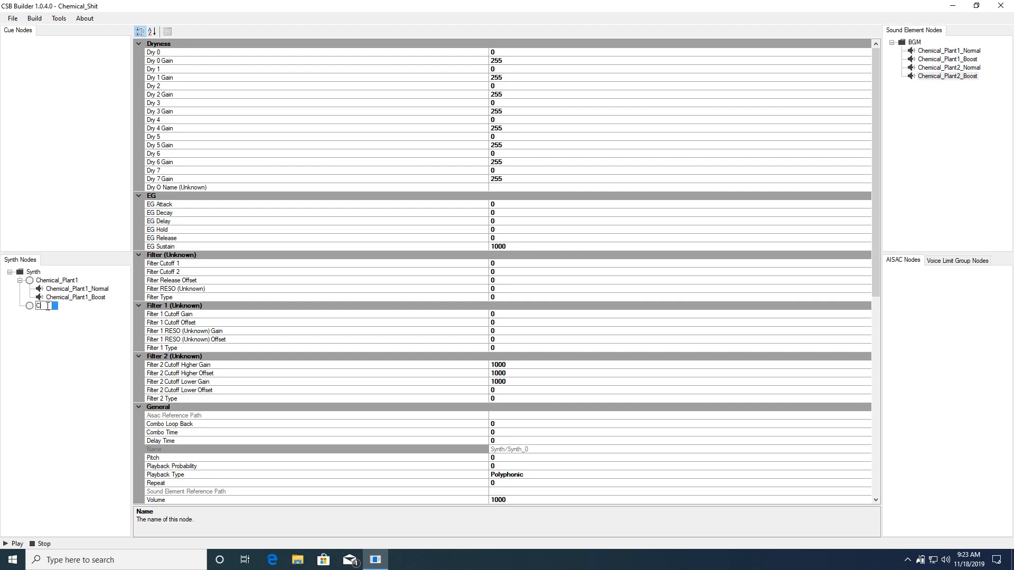
Step: Build the Chemical_Plant2 synth with its Normal and Boost sounds
{"action": "right_click", "coordinate": [55, 305]}
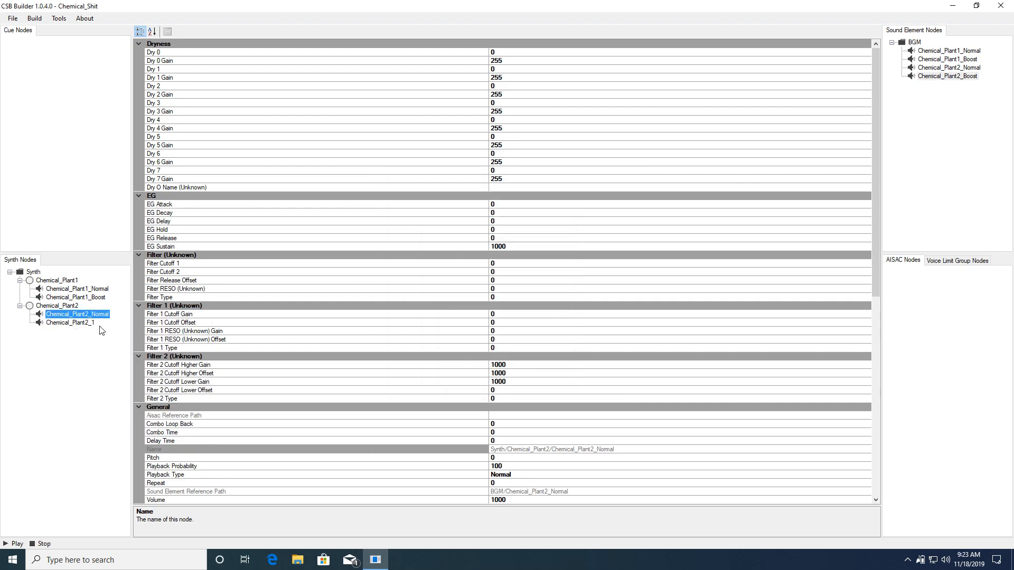
{"action": "left_click", "coordinate": [57, 306]}
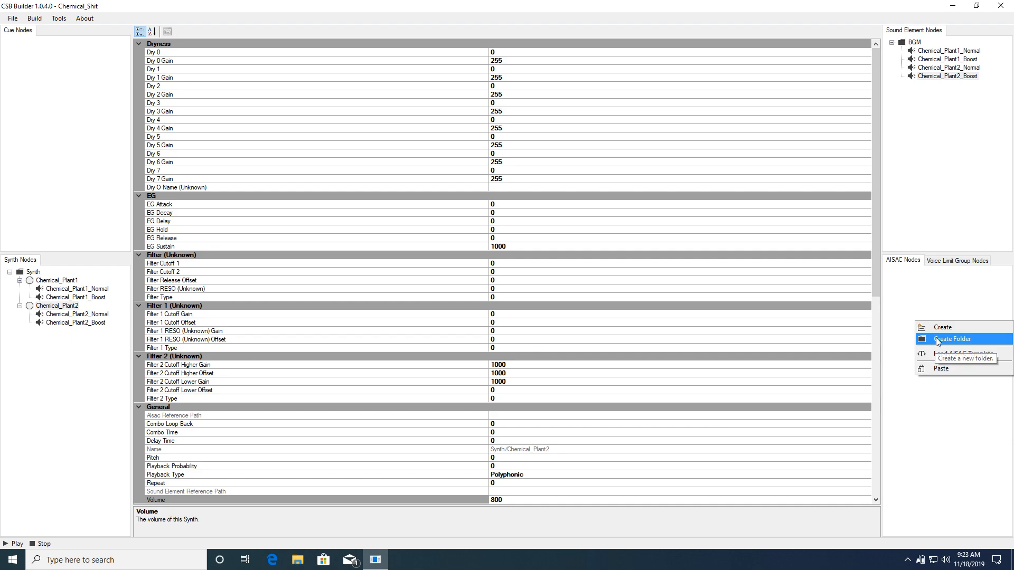
Step: Add AISAC Track 1 and load the Normal, Boost and Filter template curves into it
{"action": "left_click", "coordinate": [952, 338]}
{"action": "type", "text": "Normal"}
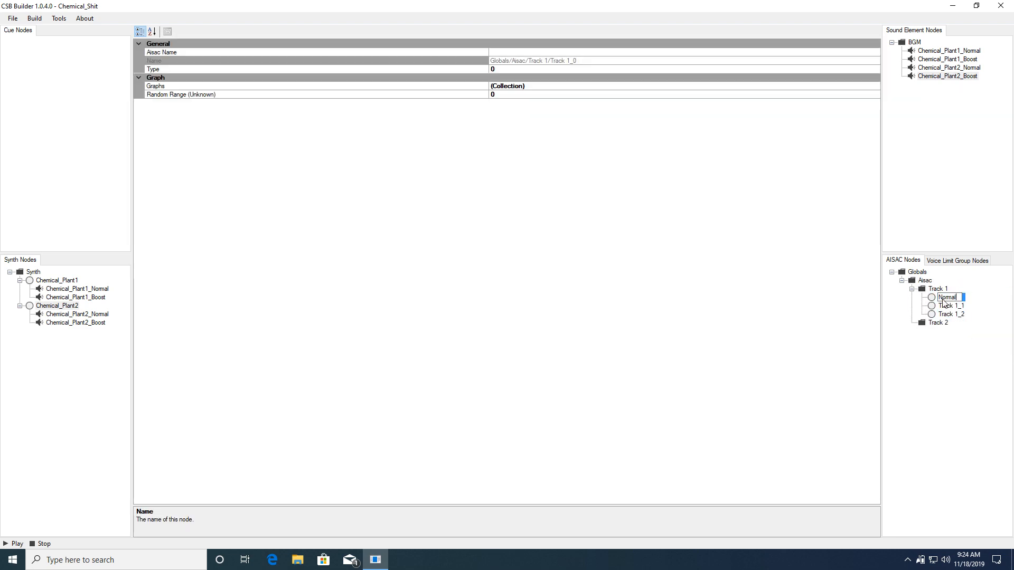
{"action": "right_click", "coordinate": [946, 297]}
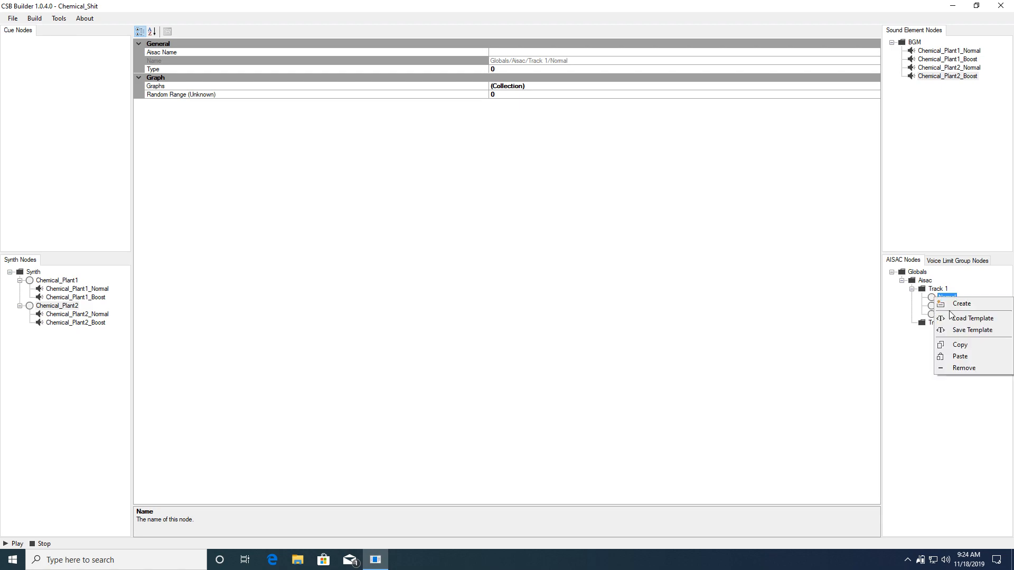
{"action": "left_click", "coordinate": [970, 318]}
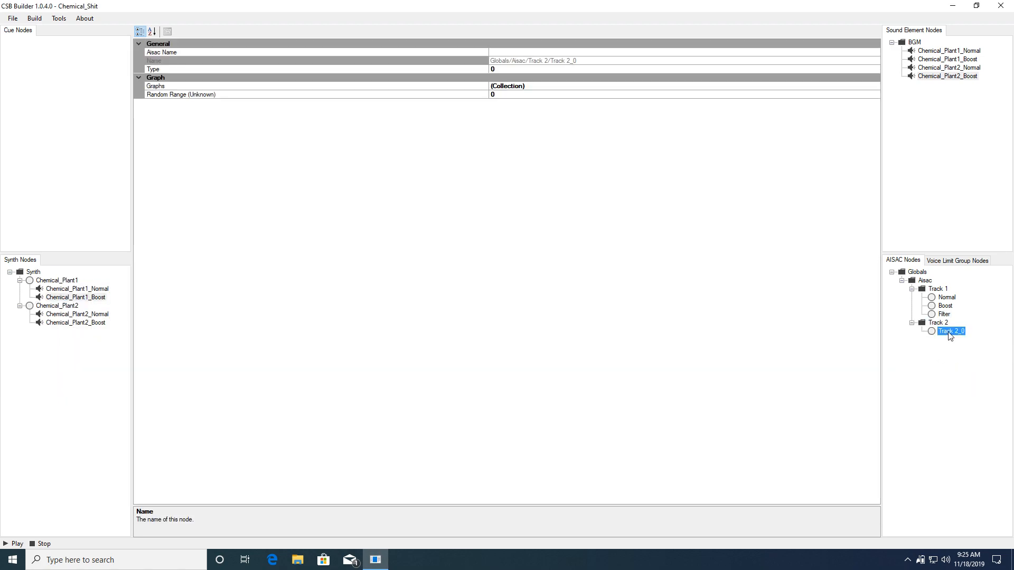
Step: Add AISAC Track 2 with the Normal template and reference it from the Chemical_Plant2 synth sounds
{"action": "left_click", "coordinate": [945, 339]}
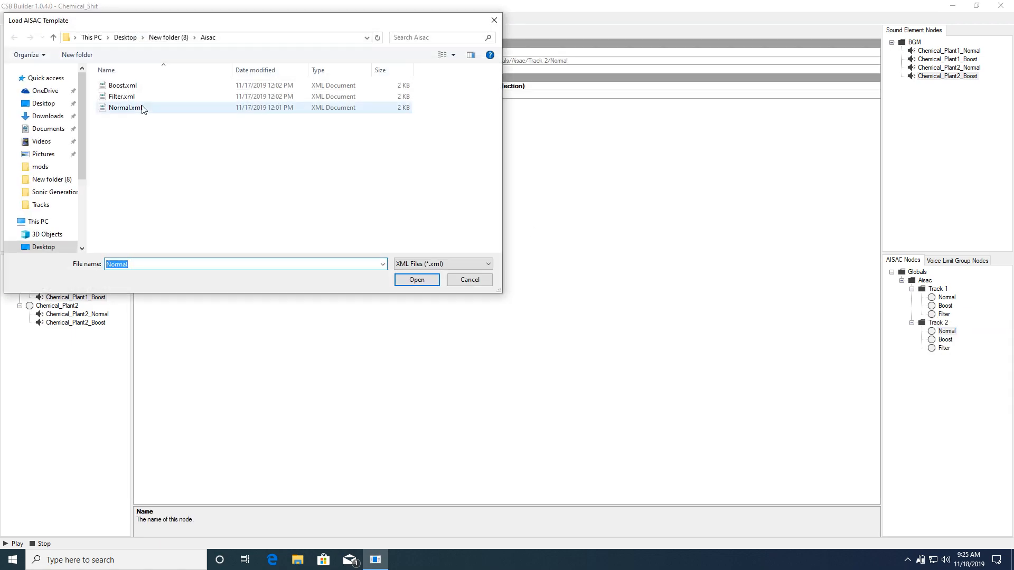
{"action": "left_click", "coordinate": [122, 96]}
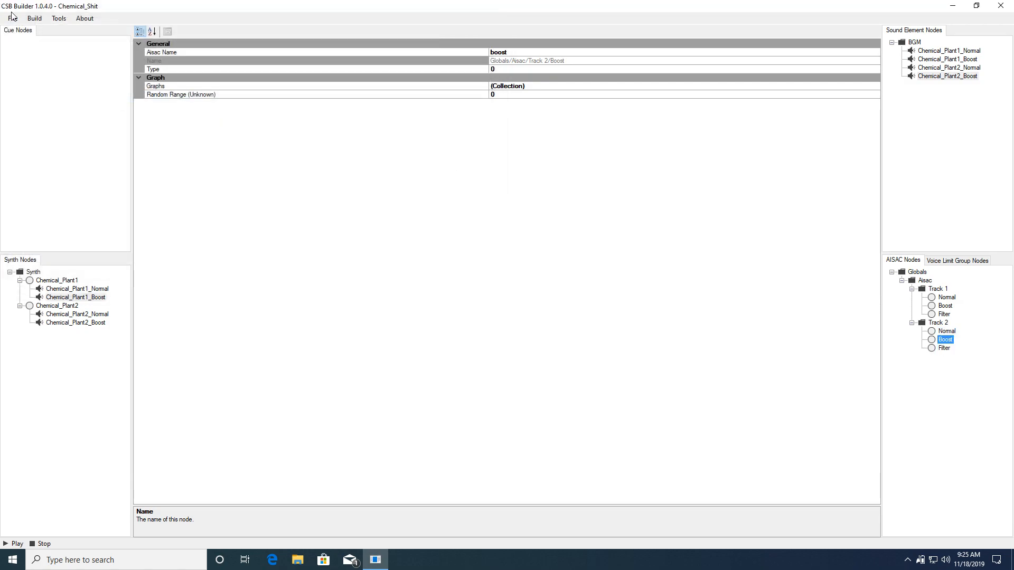
{"action": "right_click", "coordinate": [77, 313]}
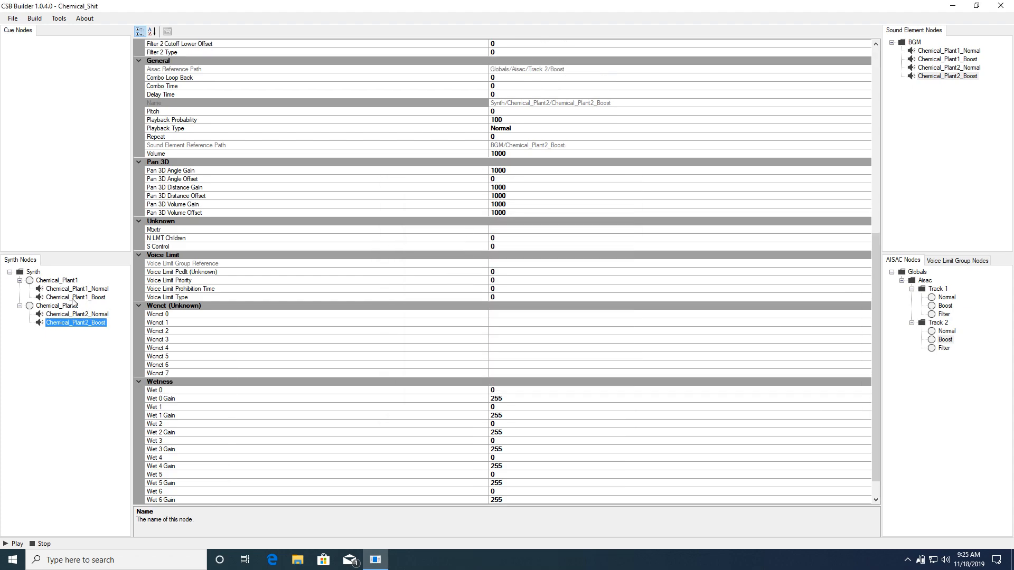
{"action": "left_click", "coordinate": [76, 314]}
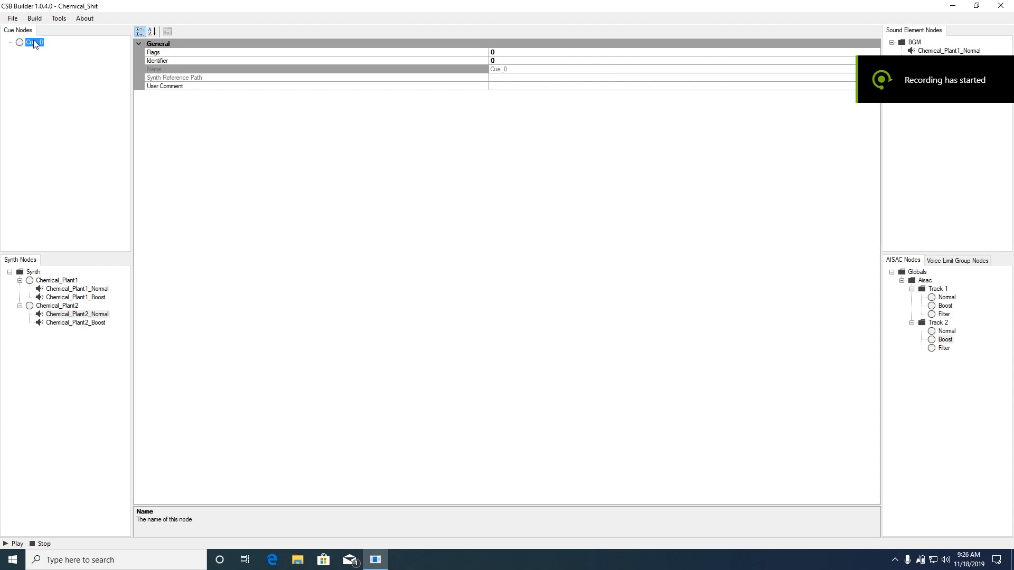
Step: Name the cues Speed_Highway_Generic1–3, City_Escape_Generic and City_Escape_Generic2
{"action": "type", "text": "Speed_Highway_Generic1"}
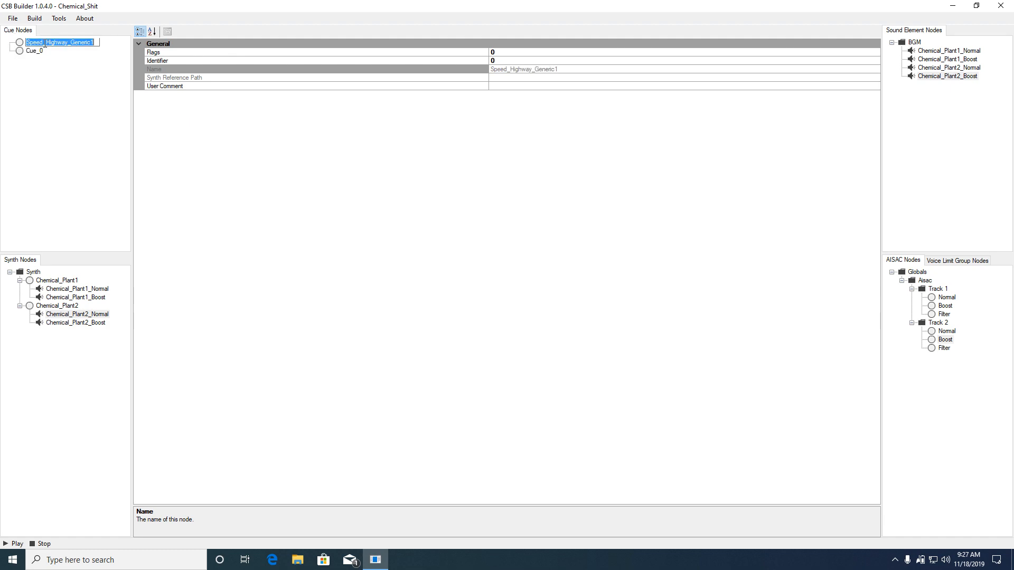
{"action": "left_click", "coordinate": [35, 59]}
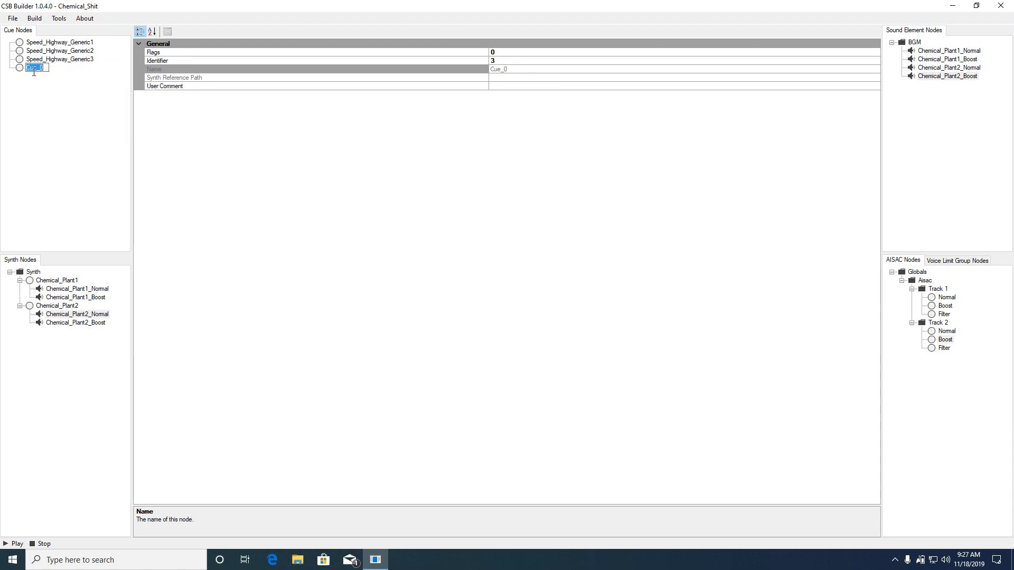
{"action": "type", "text": "City_Escape_Generic1"}
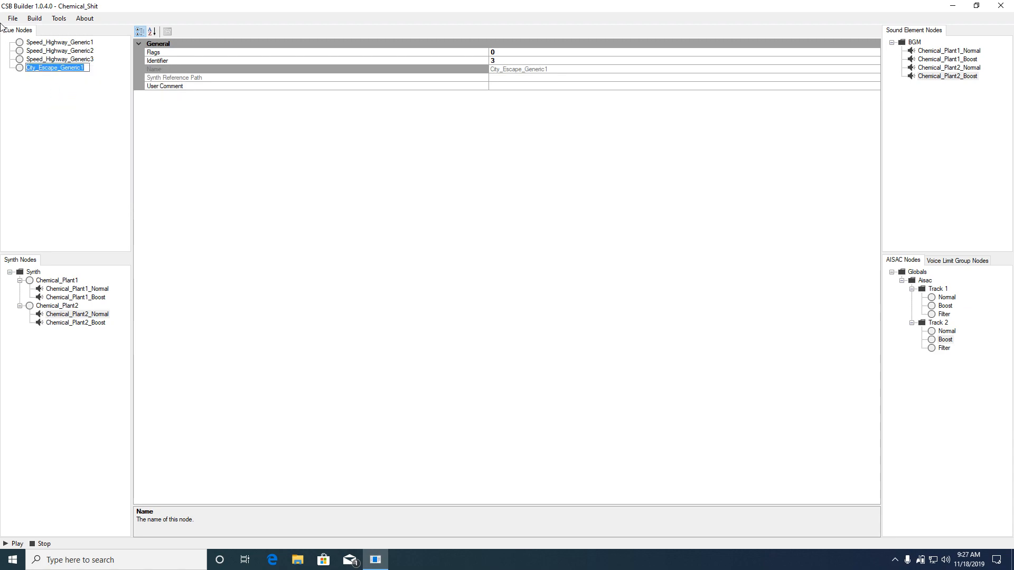
{"action": "left_click", "coordinate": [55, 68]}
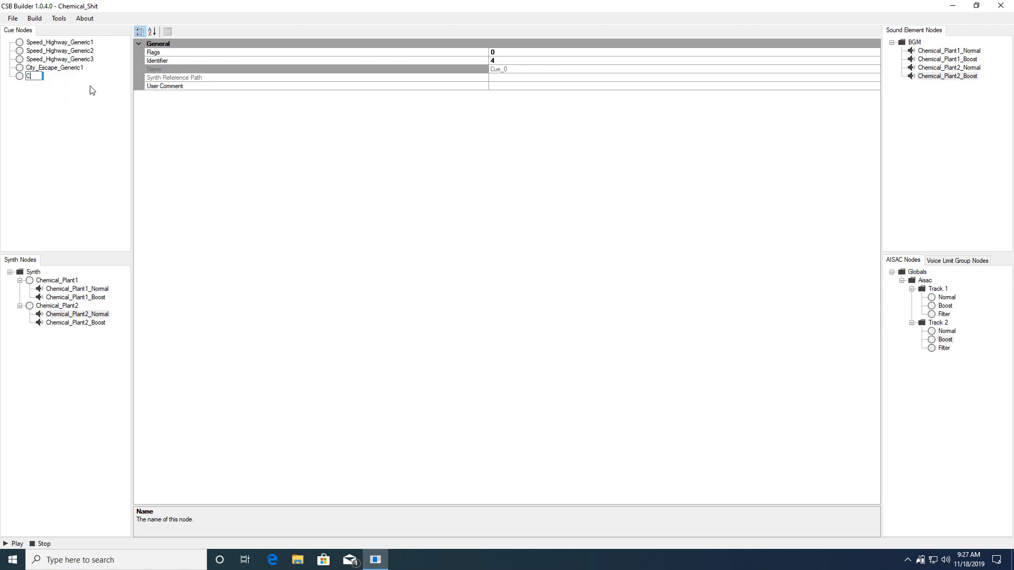
{"action": "type", "text": "City_Escape_Generic2"}
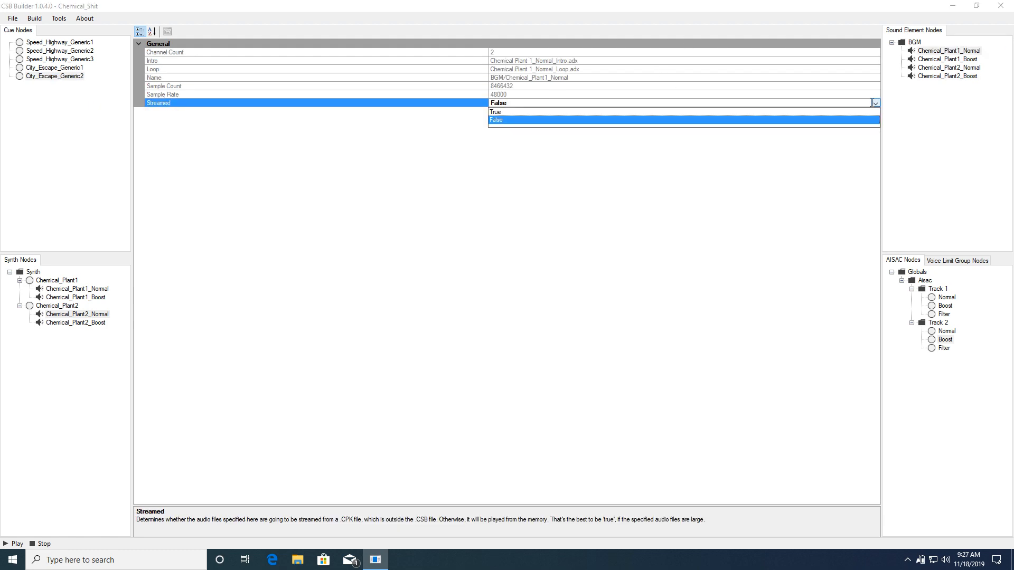
Step: Set Streamed to True on Chemical_Plant1_Normal and Chemical_Plant2_Boost sound elements
{"action": "left_click", "coordinate": [495, 111]}
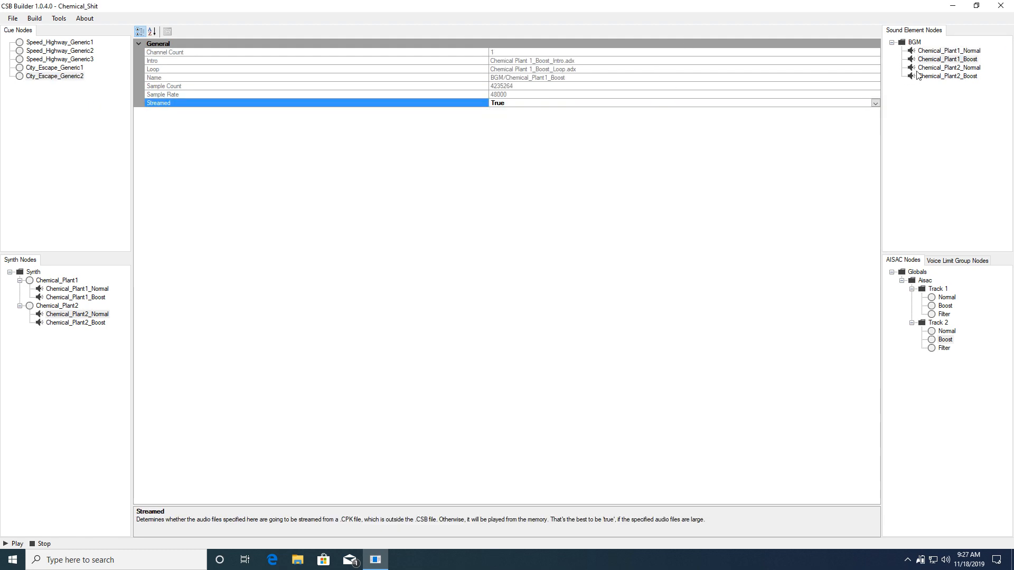
{"action": "left_click", "coordinate": [946, 76]}
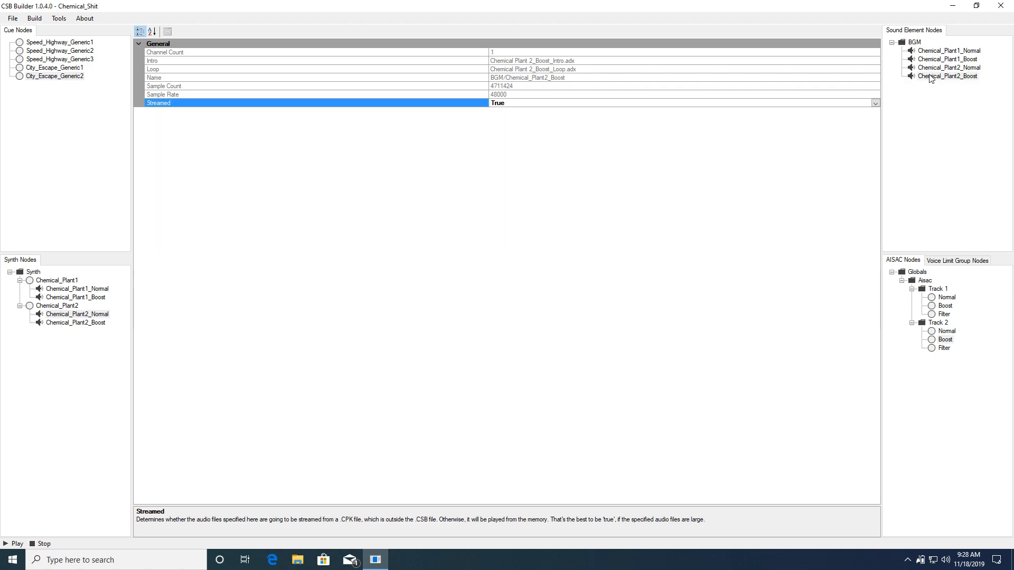
{"action": "mouse_move", "coordinate": [943, 77]}
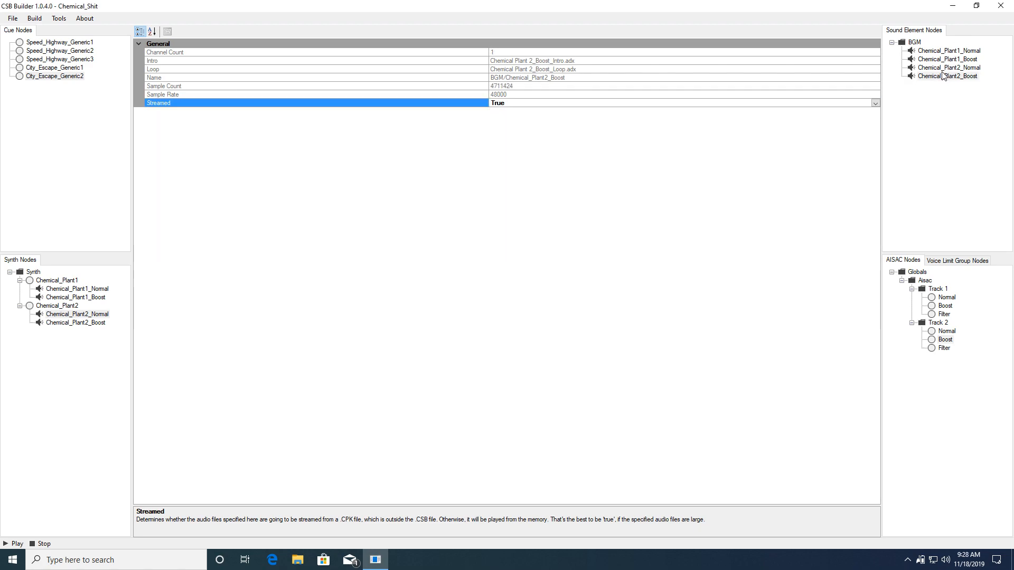
{"action": "left_click", "coordinate": [948, 76]}
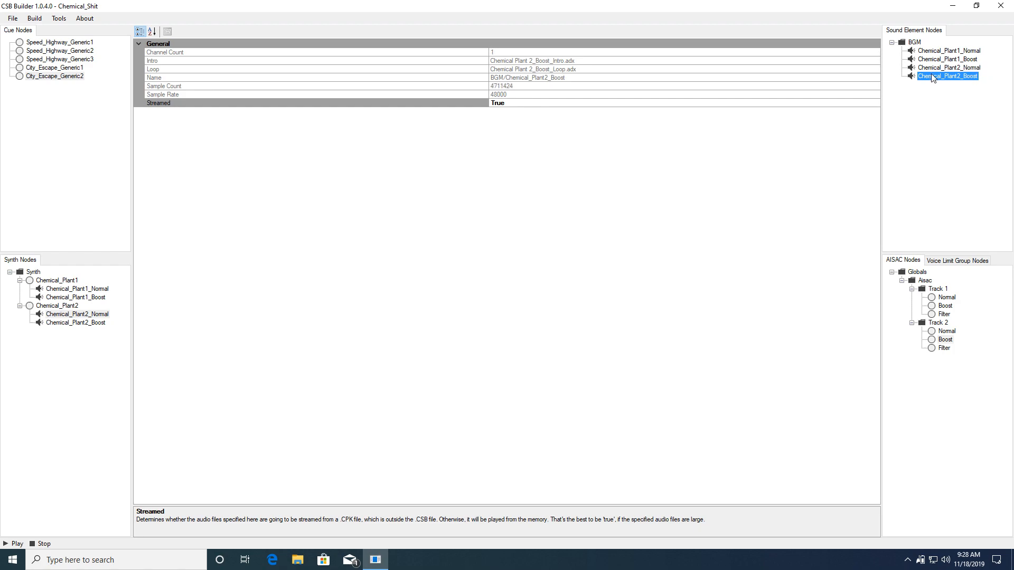
{"action": "right_click", "coordinate": [58, 42]}
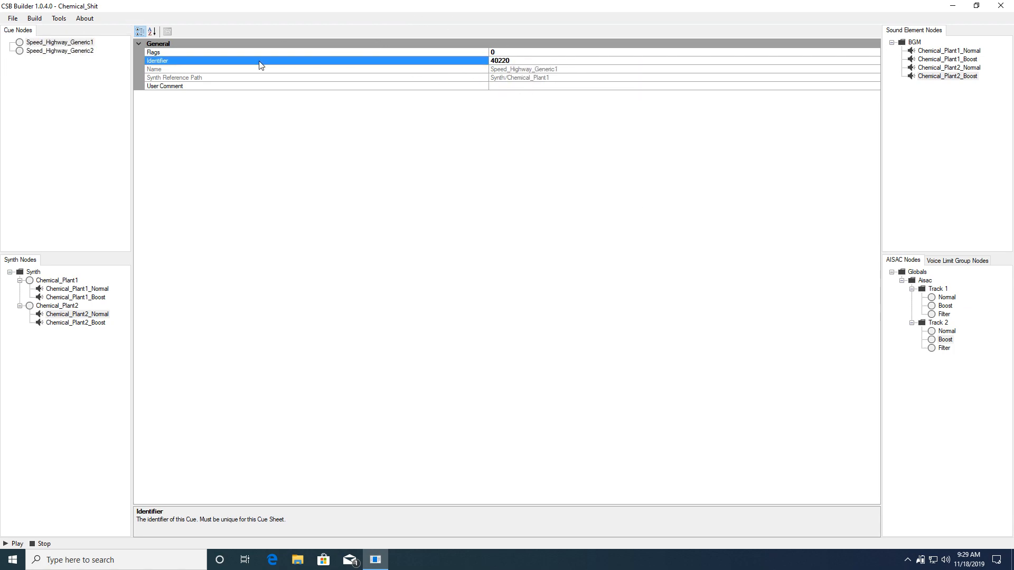
{"action": "left_click", "coordinate": [59, 42]}
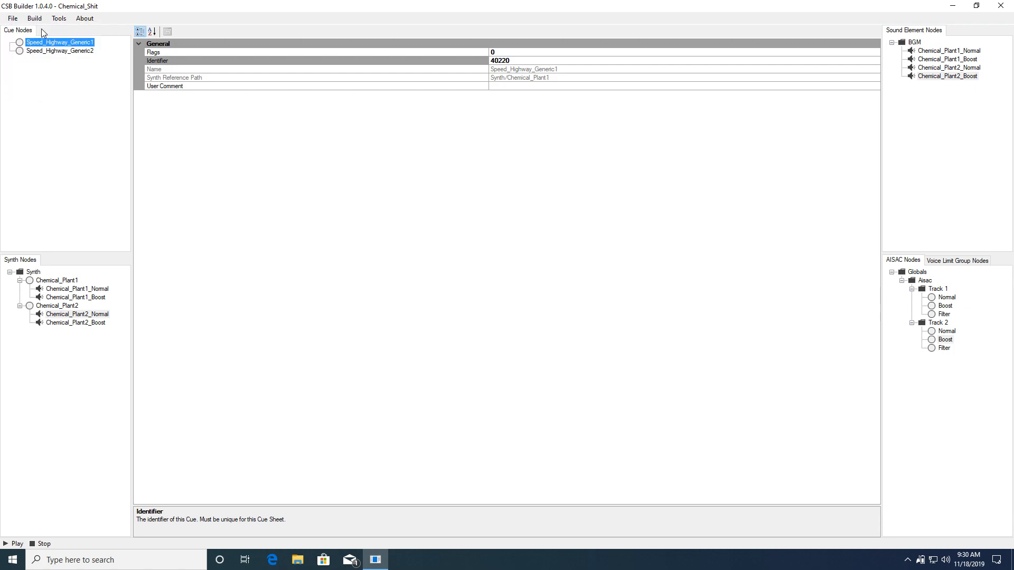
{"action": "right_click", "coordinate": [247, 301]}
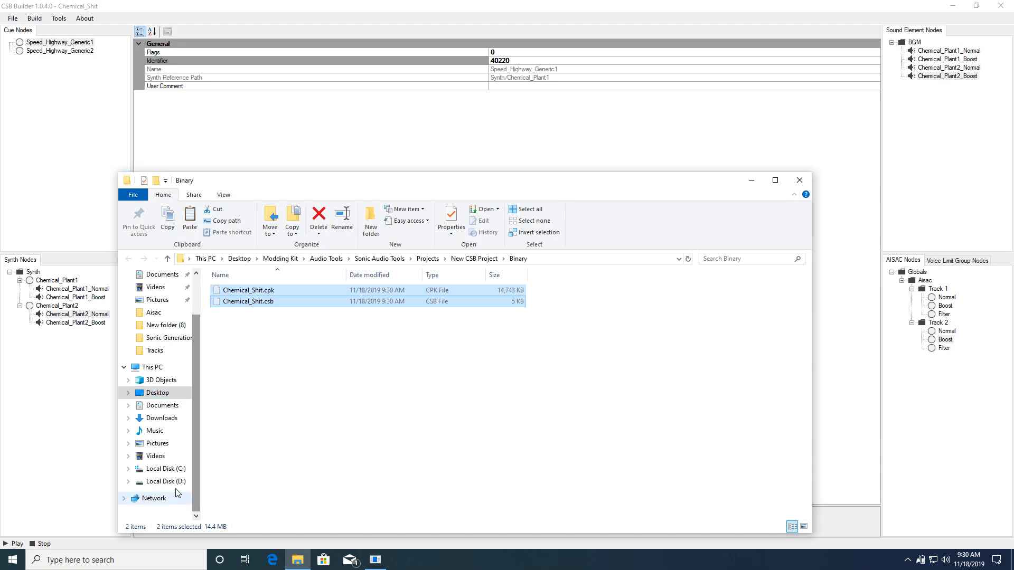
Step: Paste Chemical_Shit.cpk and .csb into the Sonic Generations Sound folder, then browse to Clean Files
{"action": "left_click", "coordinate": [168, 482]}
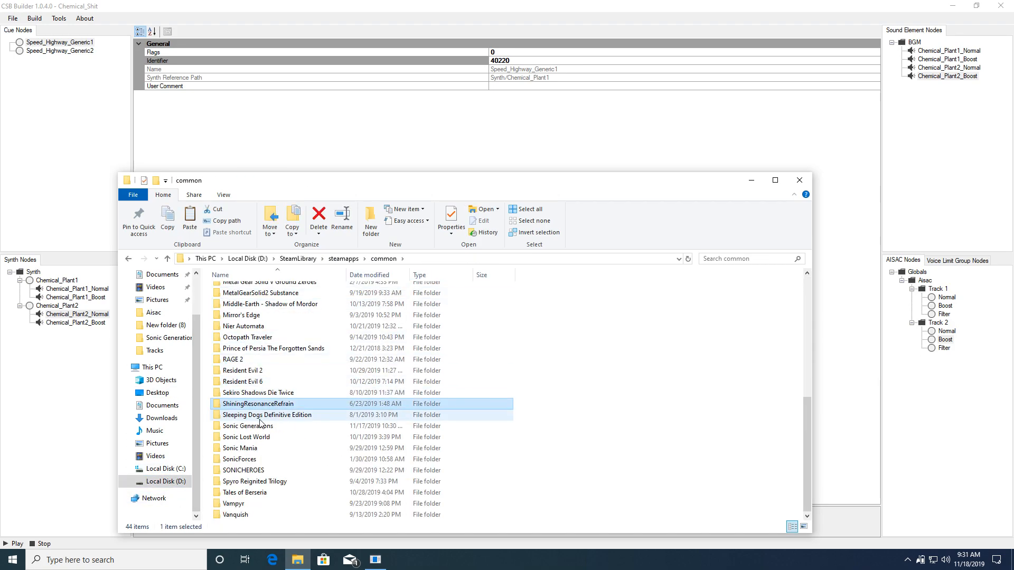
{"action": "right_click", "coordinate": [631, 449]}
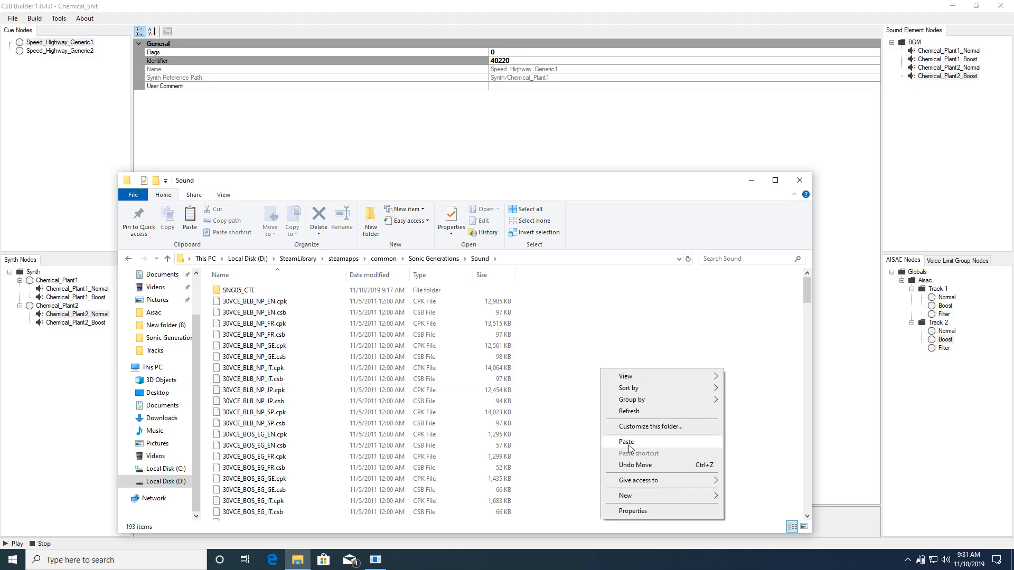
{"action": "left_click", "coordinate": [626, 441]}
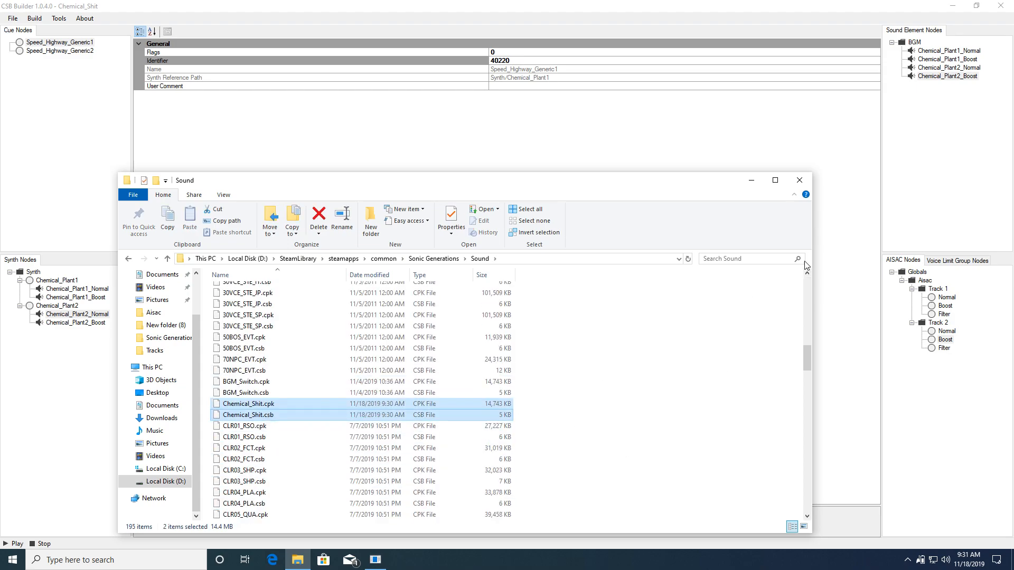
{"action": "left_click", "coordinate": [800, 180]}
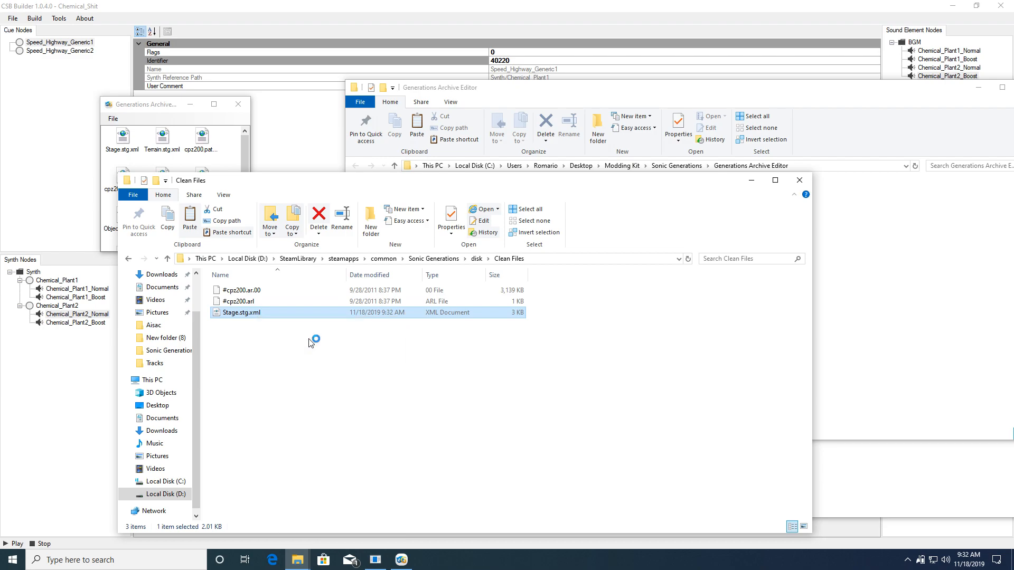
Step: Set the first BGM entry in Stage.stg.xml to container Chemical_Shit
{"action": "double_click", "coordinate": [240, 313]}
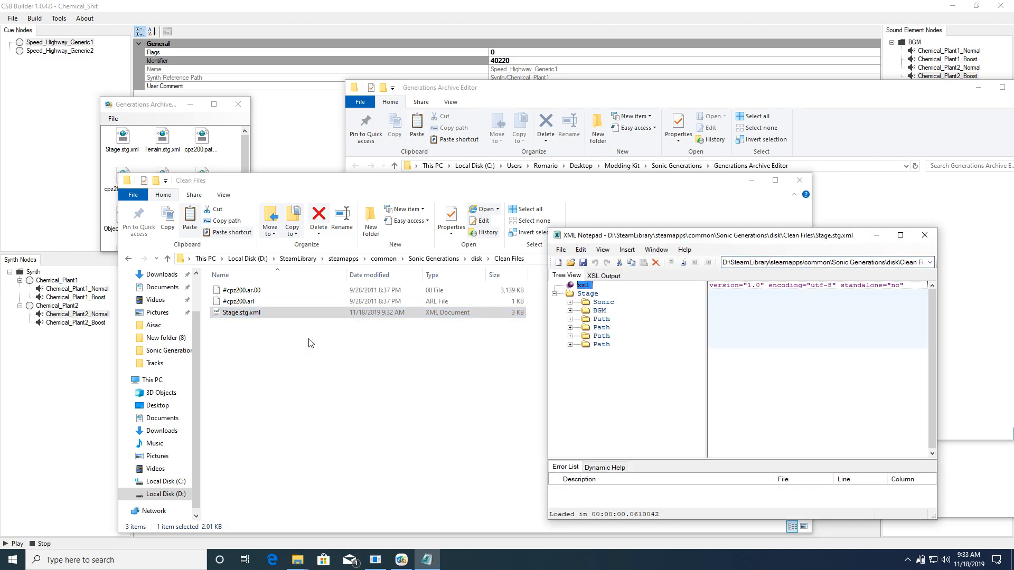
{"action": "left_click", "coordinate": [588, 293]}
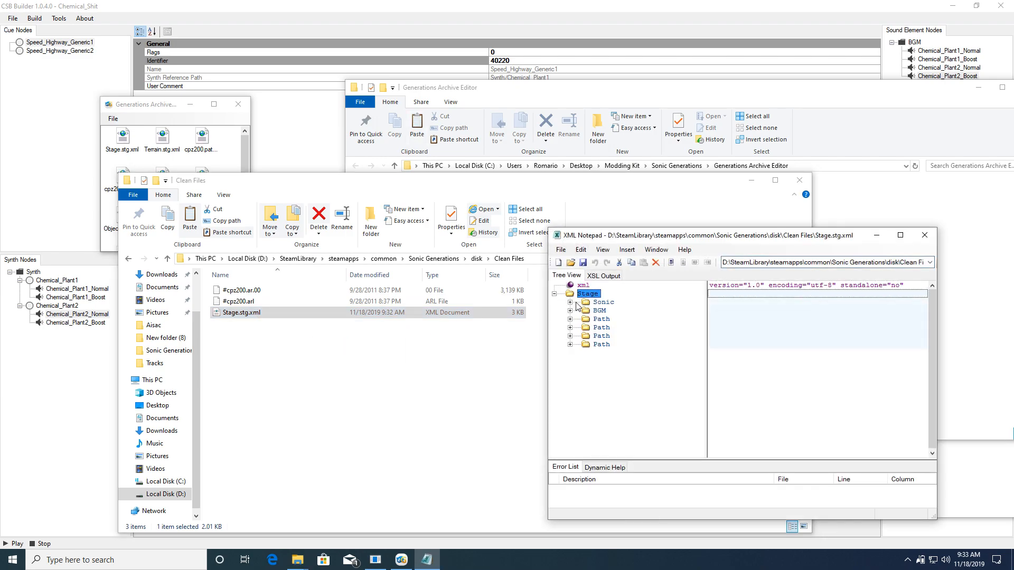
{"action": "left_click", "coordinate": [577, 311]}
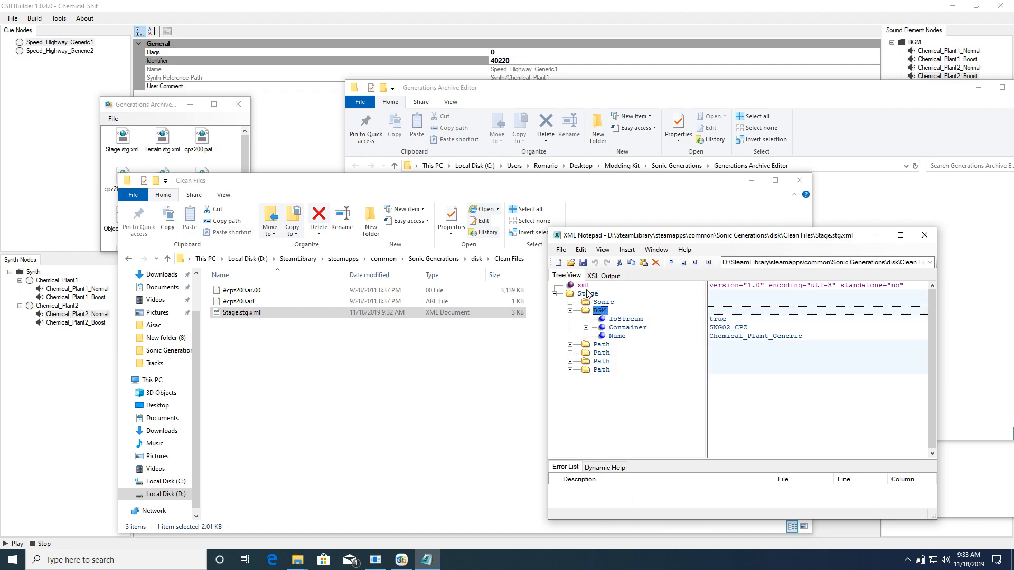
{"action": "left_click", "coordinate": [587, 293]}
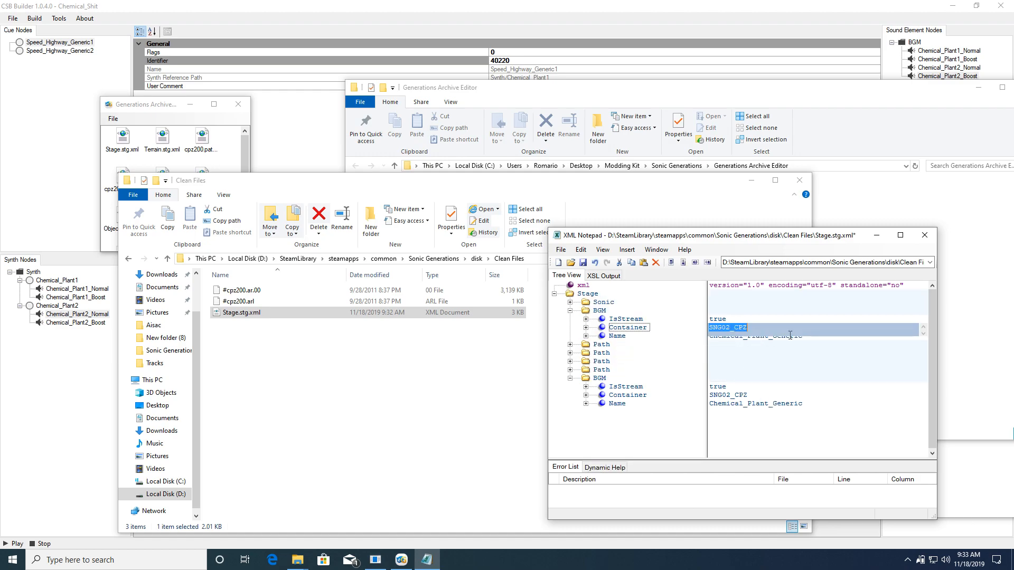
{"action": "type", "text": "Chemical_Shit"}
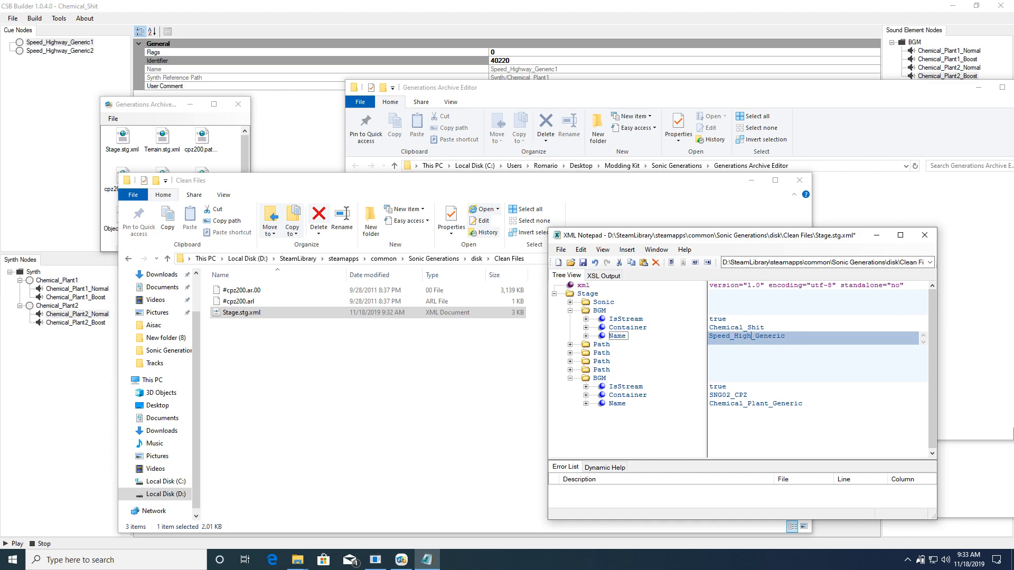
Step: Name the BGM entries Speed_Highway_Generic2 and Speed_Highway_Generic1
{"action": "type", "text": "Speed_Highway_Generic2"}
{"action": "left_click", "coordinate": [813, 403]}
{"action": "type", "text": "Speed_Highway_Generic1"}
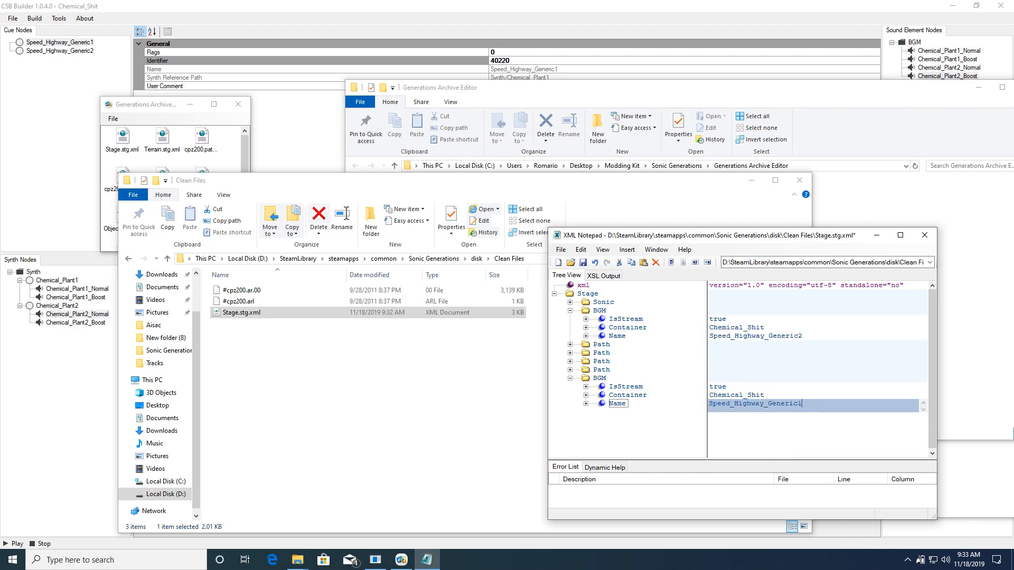
{"action": "left_click", "coordinate": [583, 263]}
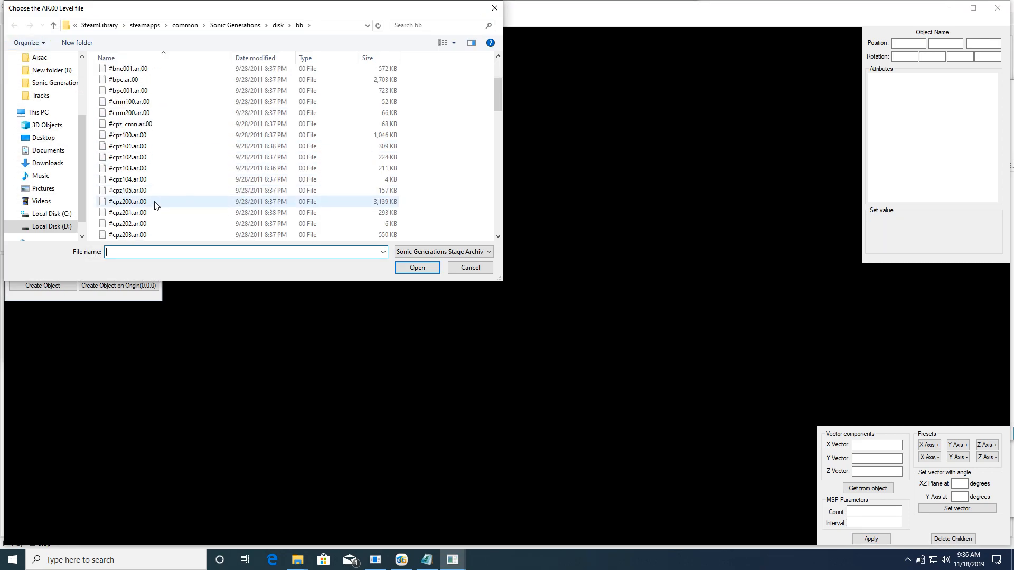
Step: Load the #cpz200.ar.00 Chemical Plant stage archive
{"action": "left_click", "coordinate": [469, 267]}
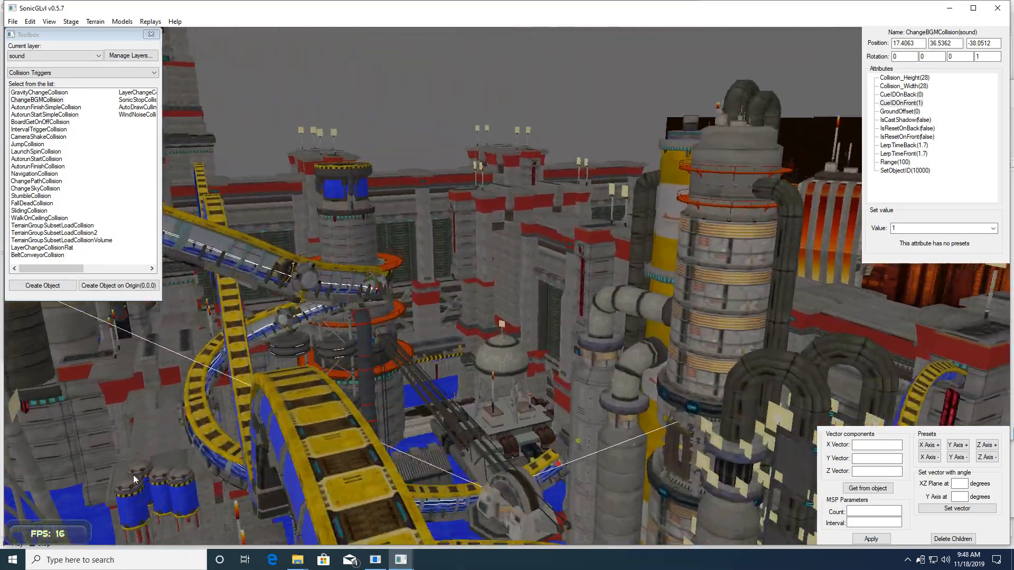
Step: Place a ChangeBGMCollision trigger above the walkway and edit its CueIDOnFront value
{"action": "left_click", "coordinate": [36, 99]}
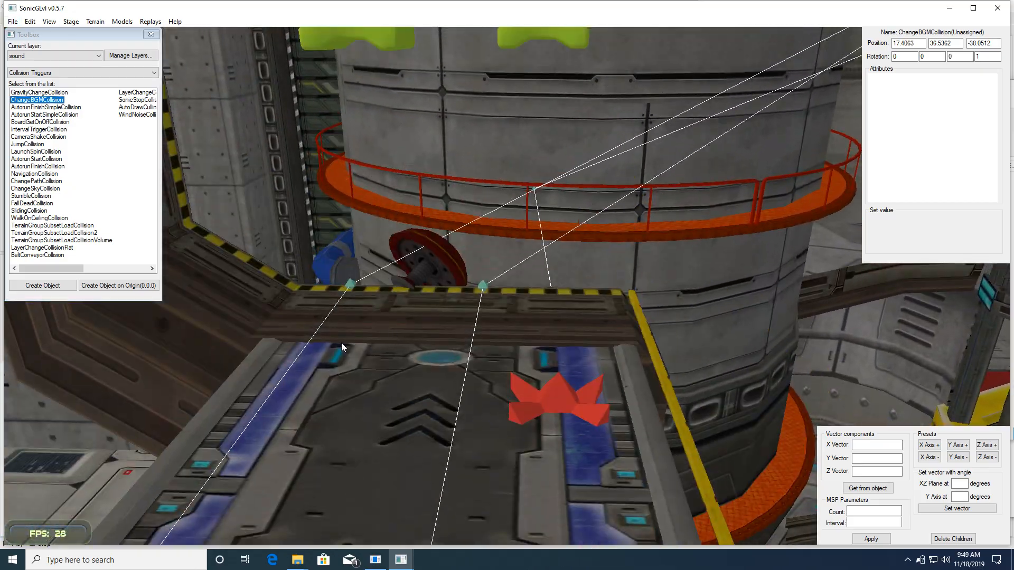
{"action": "left_click", "coordinate": [41, 285]}
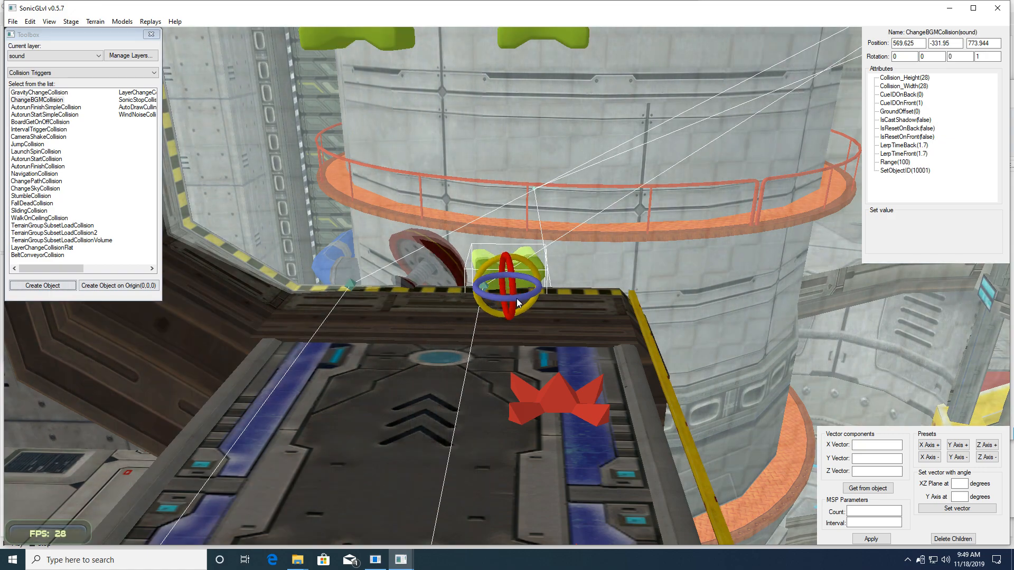
{"action": "left_click", "coordinate": [899, 111]}
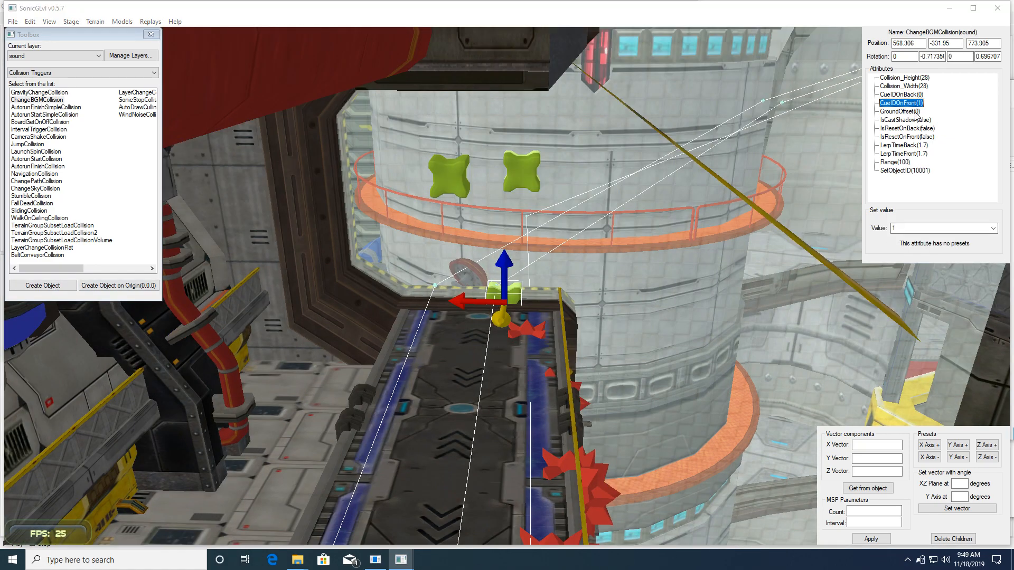
{"action": "left_click", "coordinate": [899, 94]}
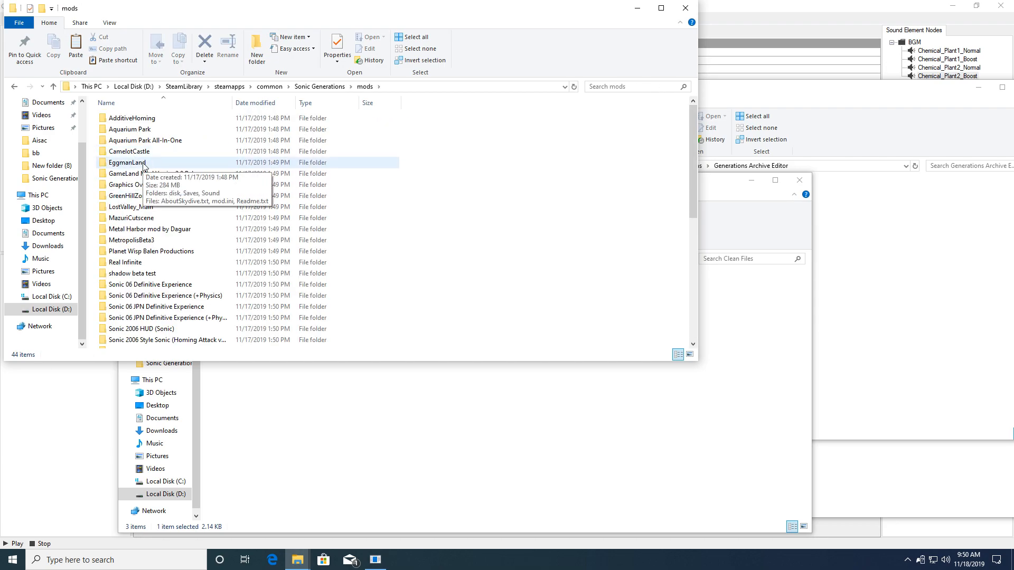
Step: Copy the #cpz200 archives from Test Mod\disk\bb and replace Stage.stg.xml inside the archive
{"action": "right_click", "coordinate": [128, 123]}
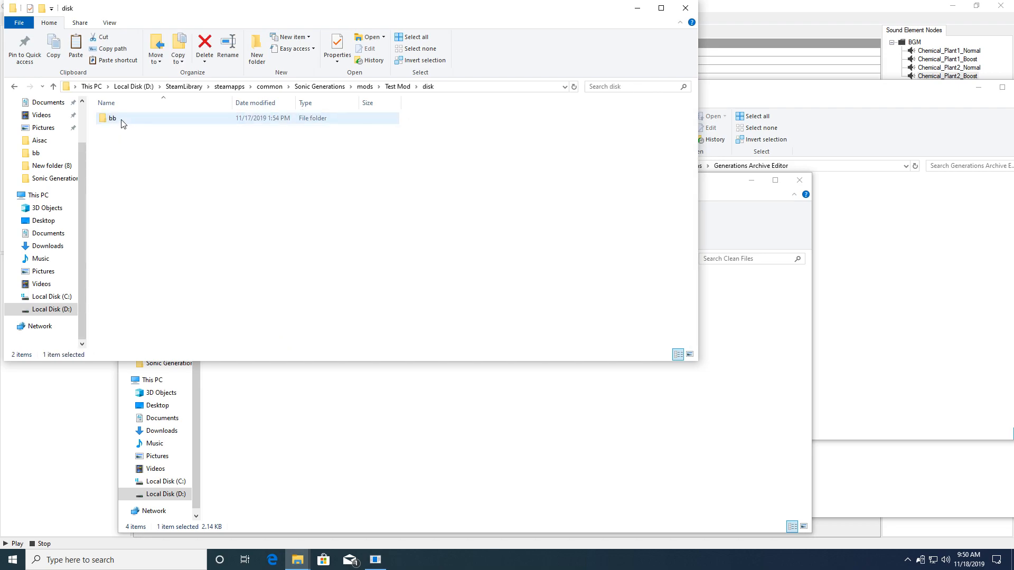
{"action": "double_click", "coordinate": [112, 118]}
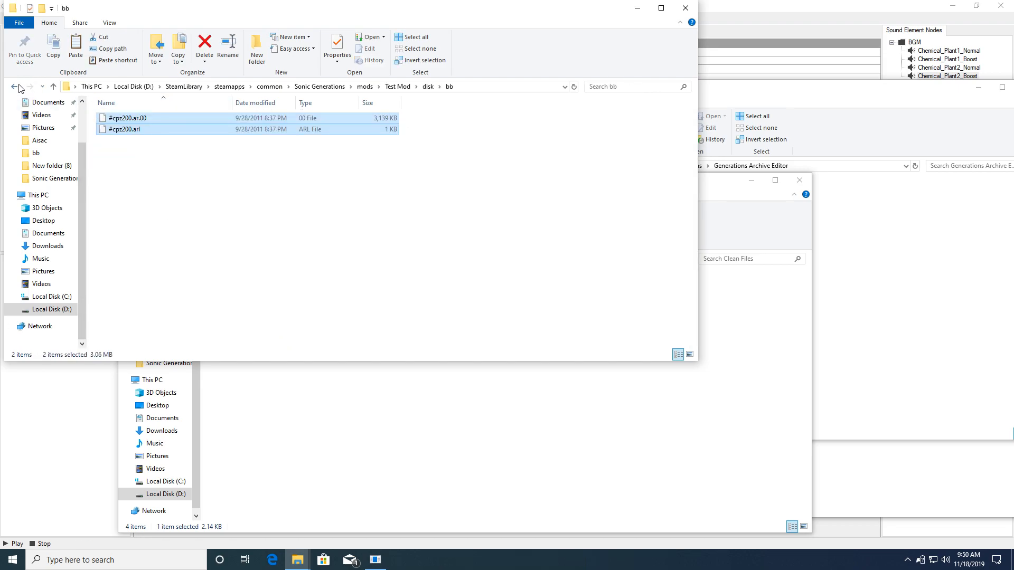
{"action": "key", "text": "alt+z"}
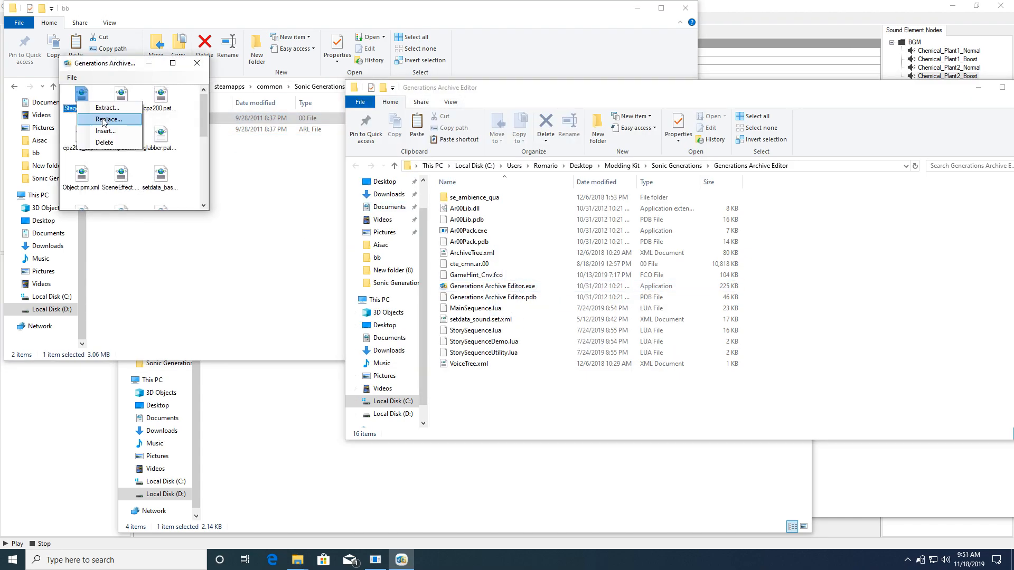
{"action": "left_click", "coordinate": [109, 120]}
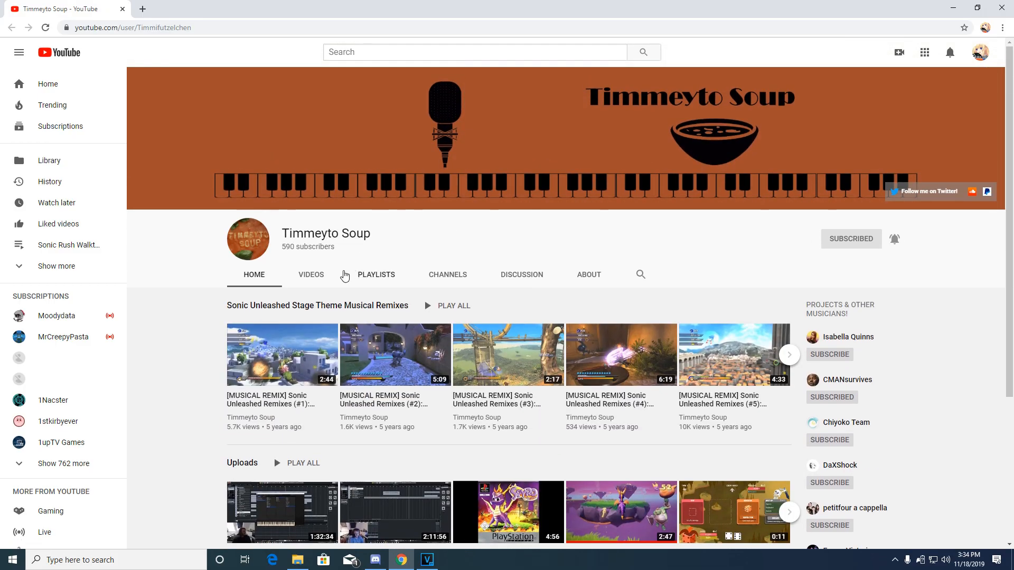
Step: Show the Timmeyto Soup channel's Videos list and scroll down to its oldest uploads from seven years ago
{"action": "left_click", "coordinate": [310, 274]}
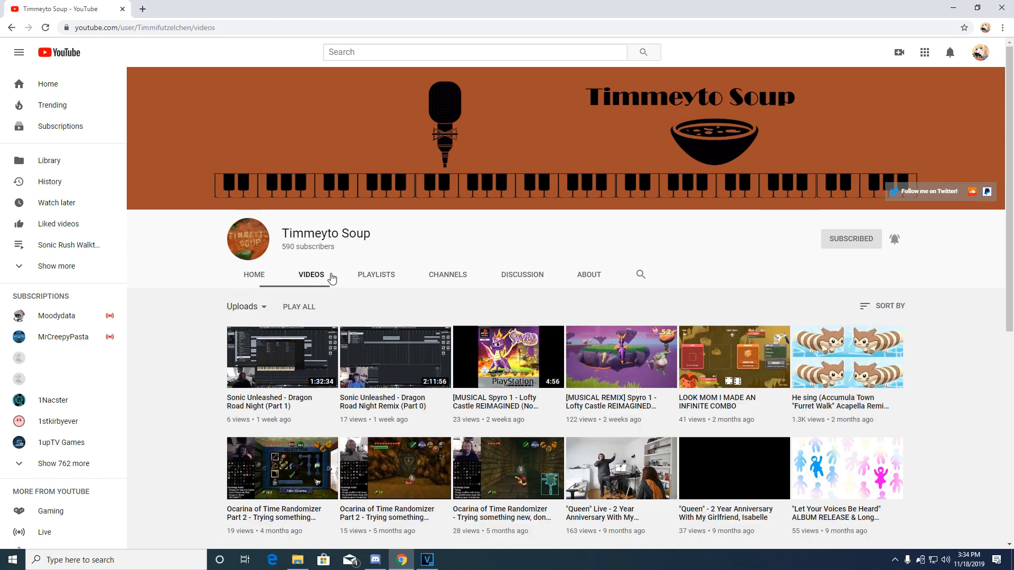
{"action": "scroll", "scroll_direction": "down", "scroll_amount": 3}
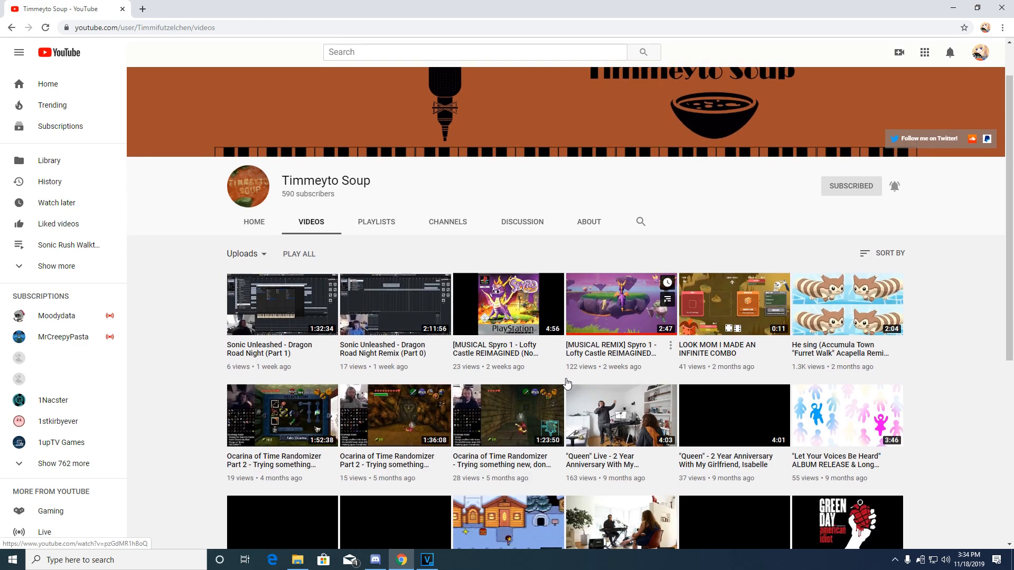
{"action": "scroll", "scroll_direction": "down", "scroll_amount": 3}
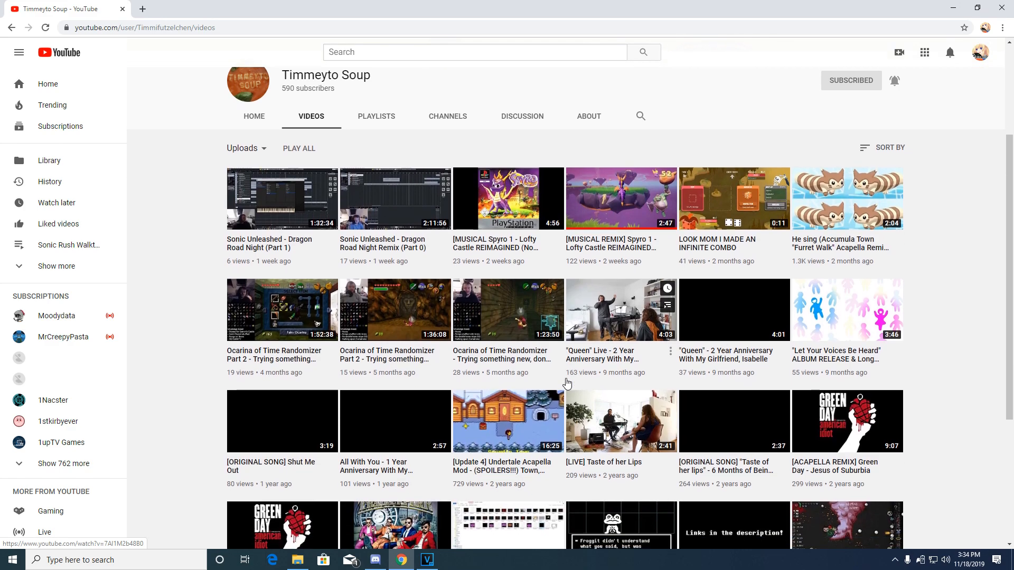
{"action": "scroll", "scroll_direction": "down", "scroll_amount": 3}
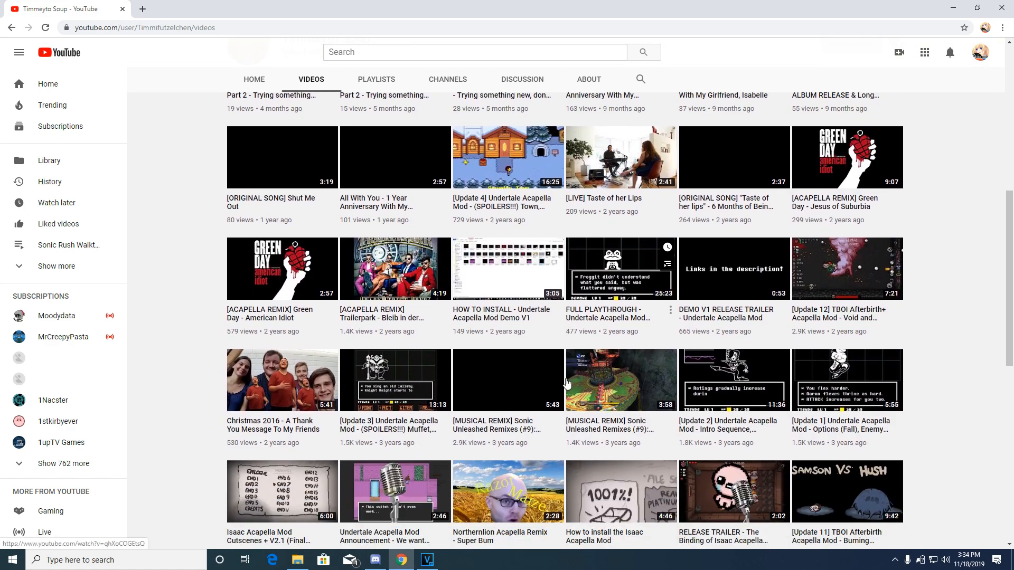
{"action": "scroll", "scroll_direction": "down", "scroll_amount": 3}
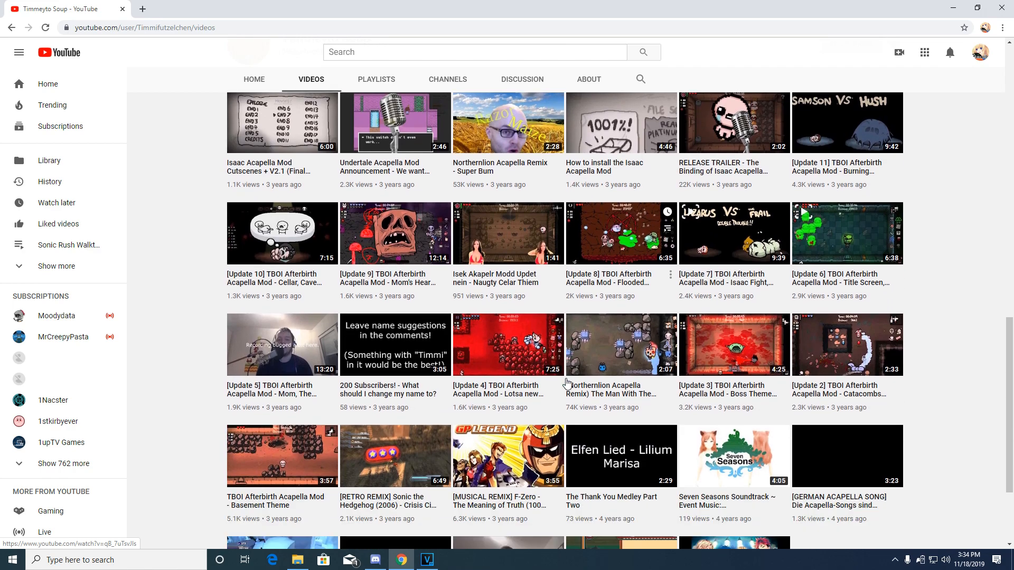
{"action": "scroll", "scroll_direction": "down", "scroll_amount": 3}
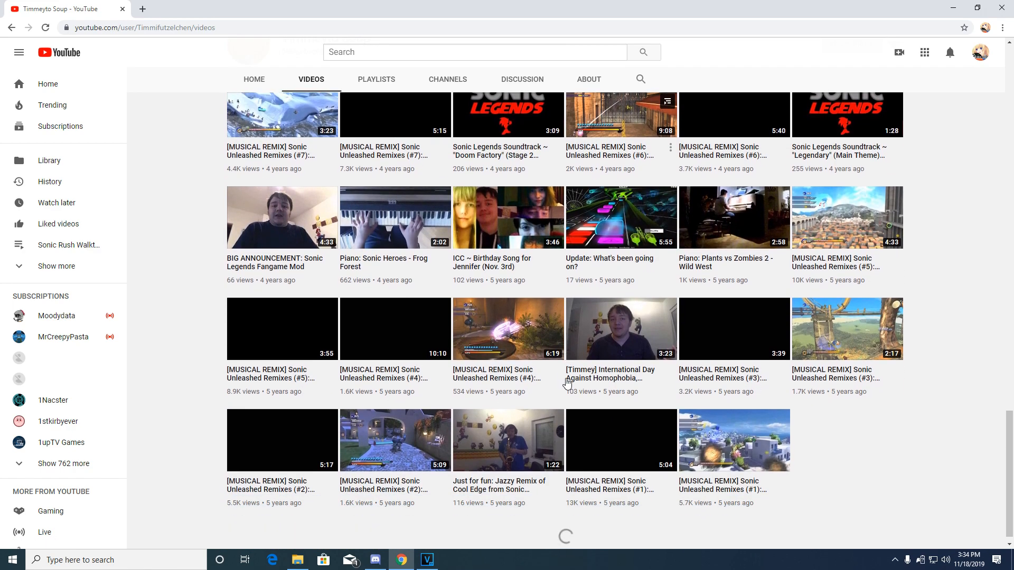
{"action": "scroll", "scroll_direction": "down", "scroll_amount": 3}
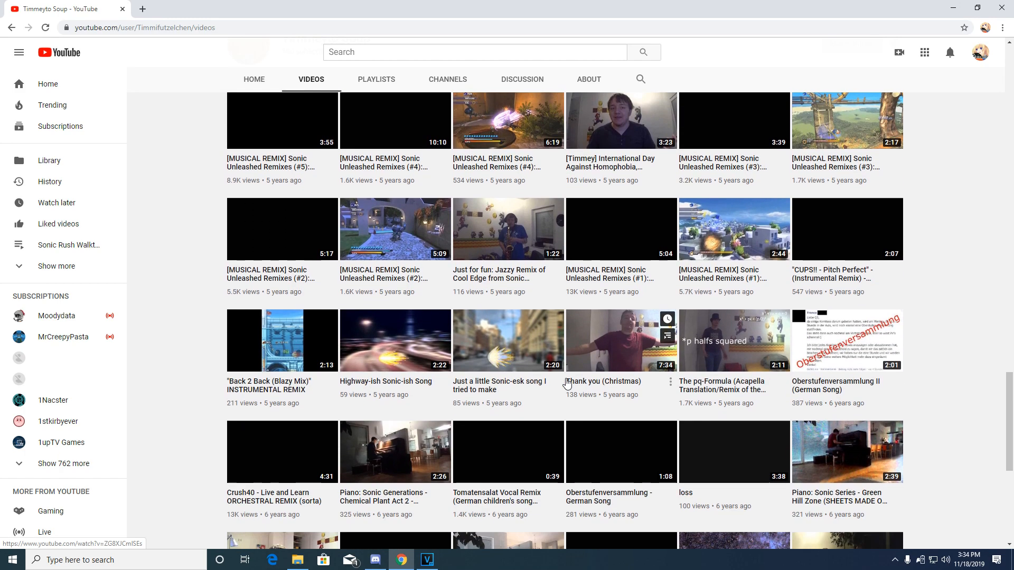
{"action": "scroll", "scroll_direction": "down", "scroll_amount": 3}
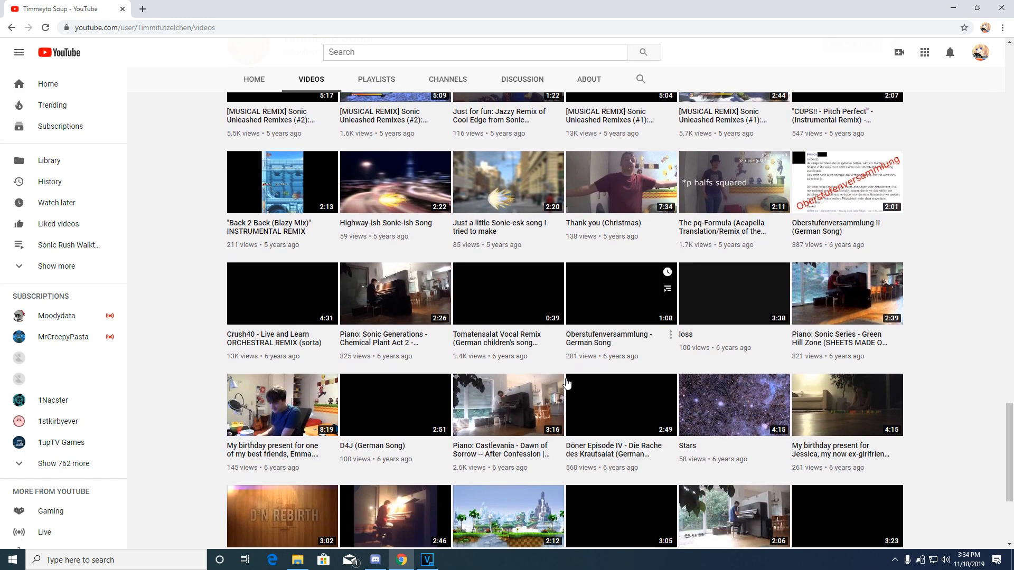
{"action": "scroll", "scroll_direction": "down", "scroll_amount": 3}
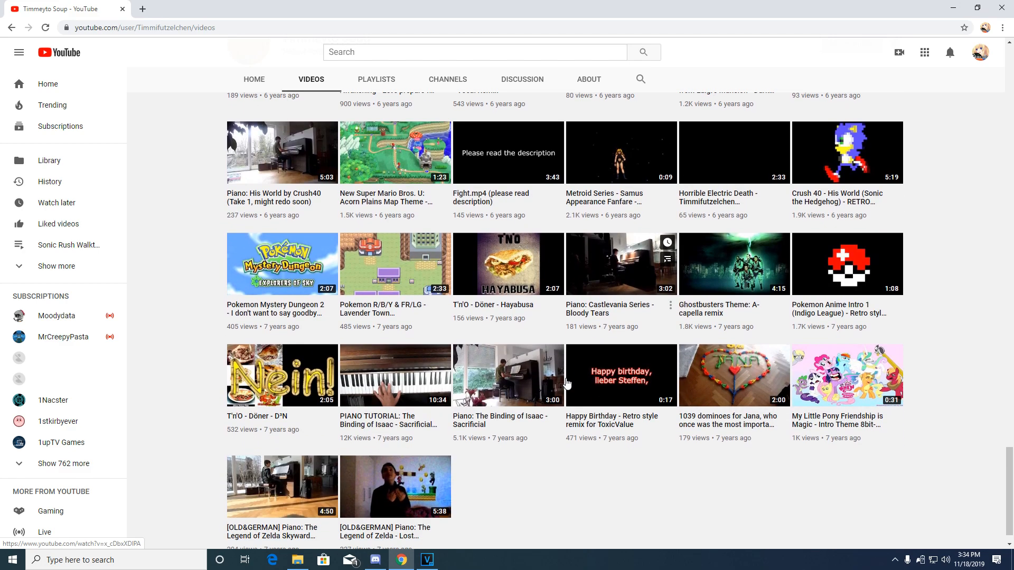